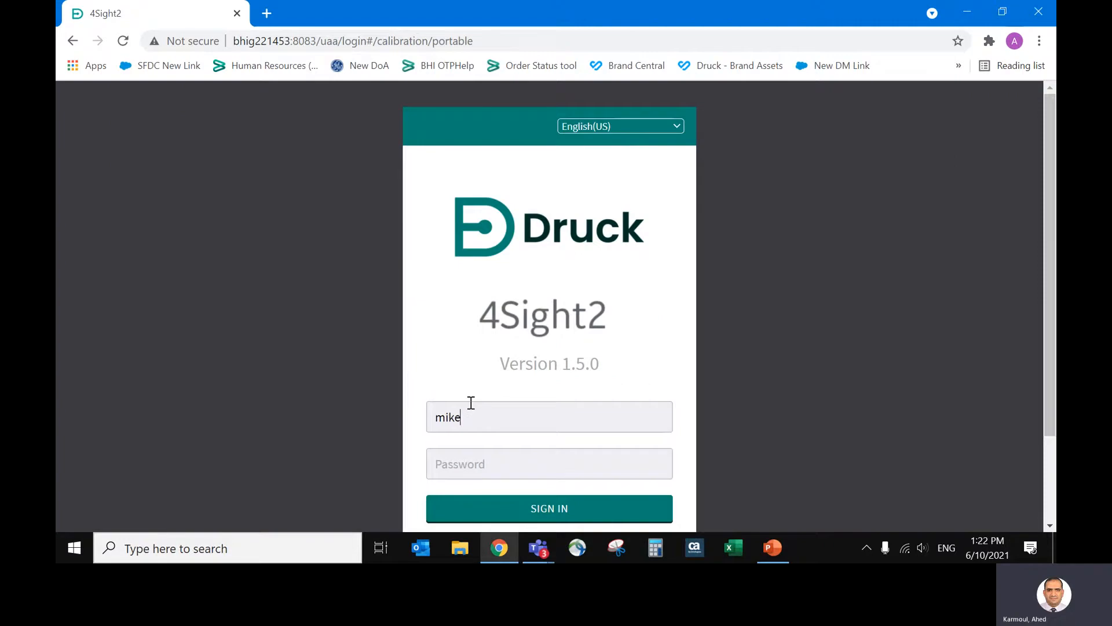
Sign in as mike and scroll the dashboard to the asset health and test equipment charts
text(password)
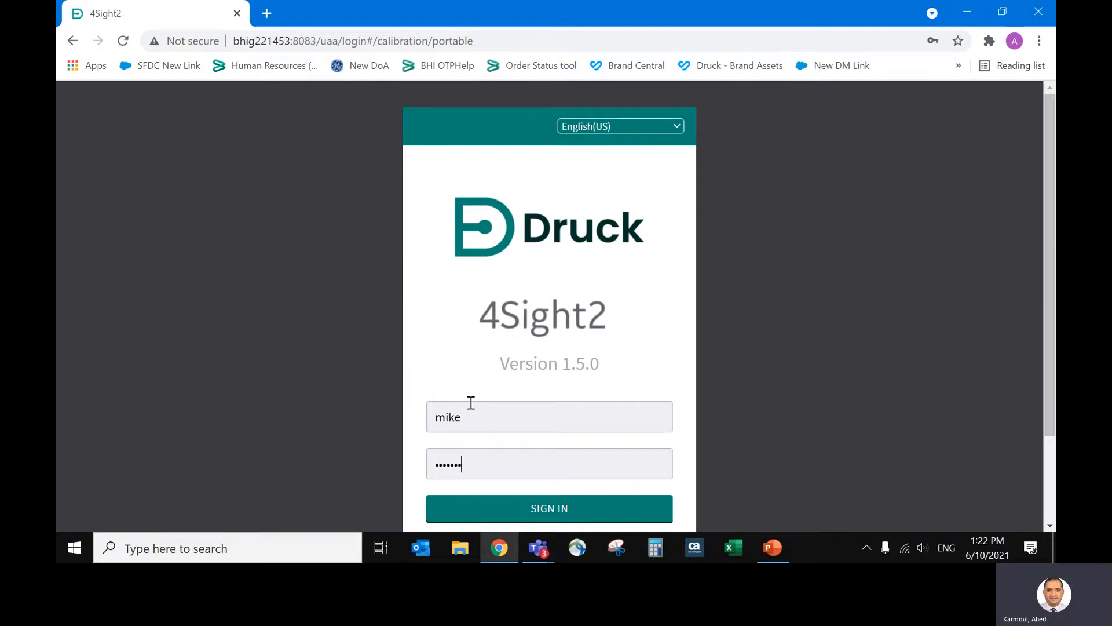
click(549, 508)
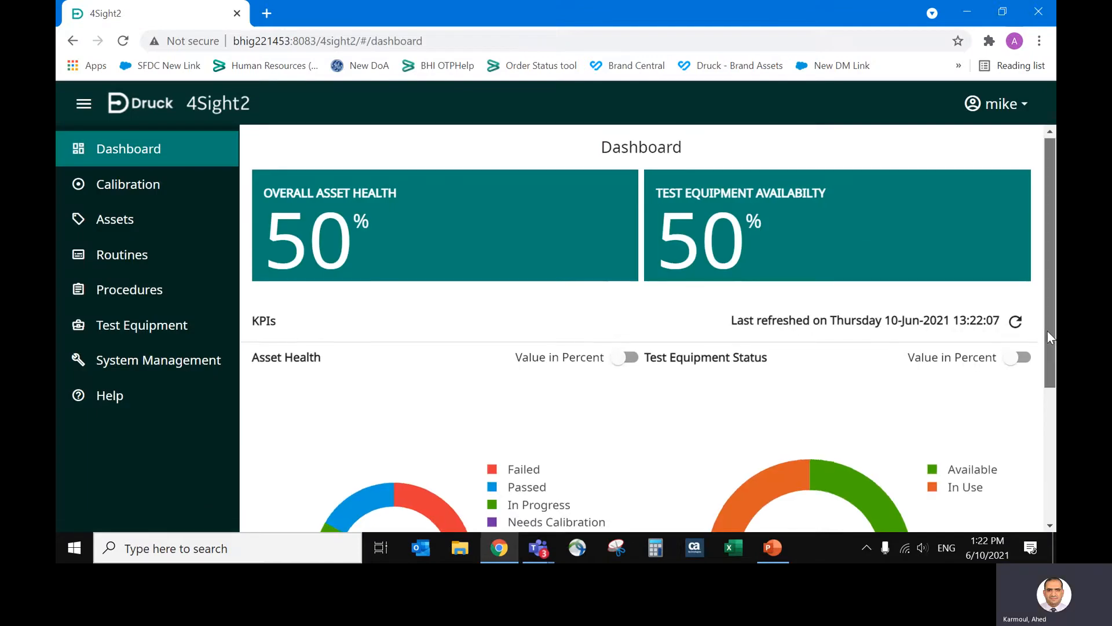
scroll(down, 3)
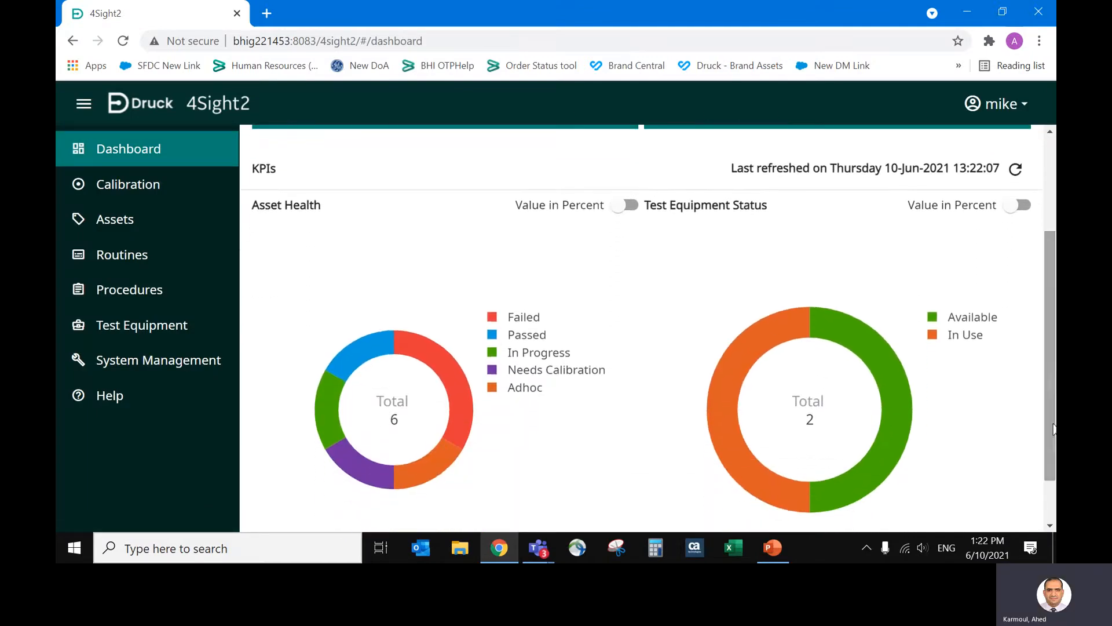
mouse_move(334, 405)
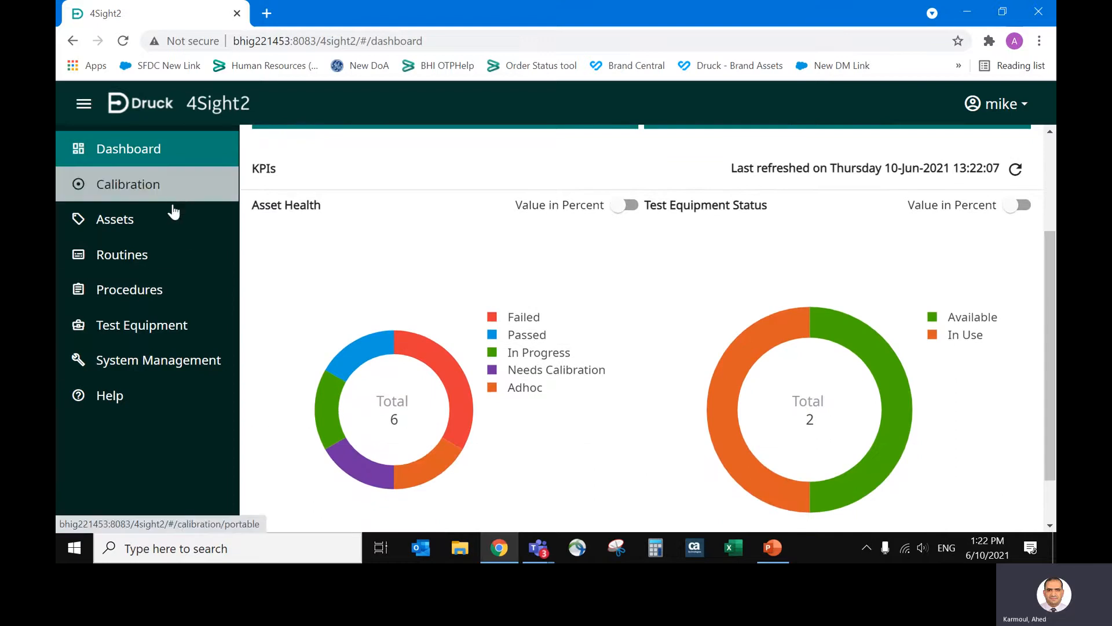
Go to Portable Calibration and start transferring the 4-20 mA loop calibration
click(128, 184)
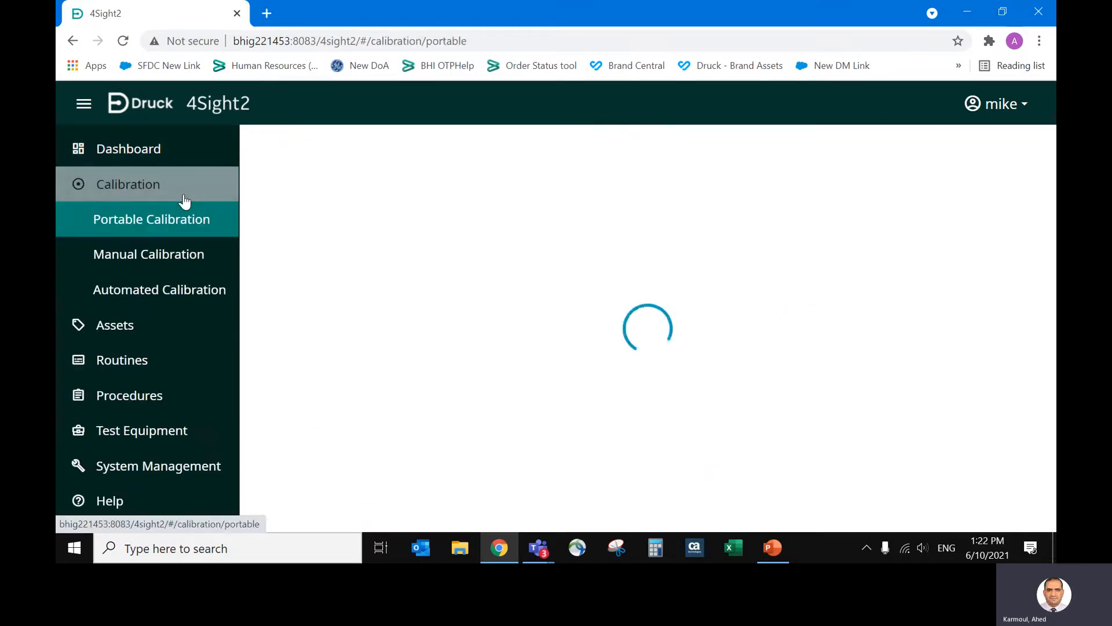
click(151, 219)
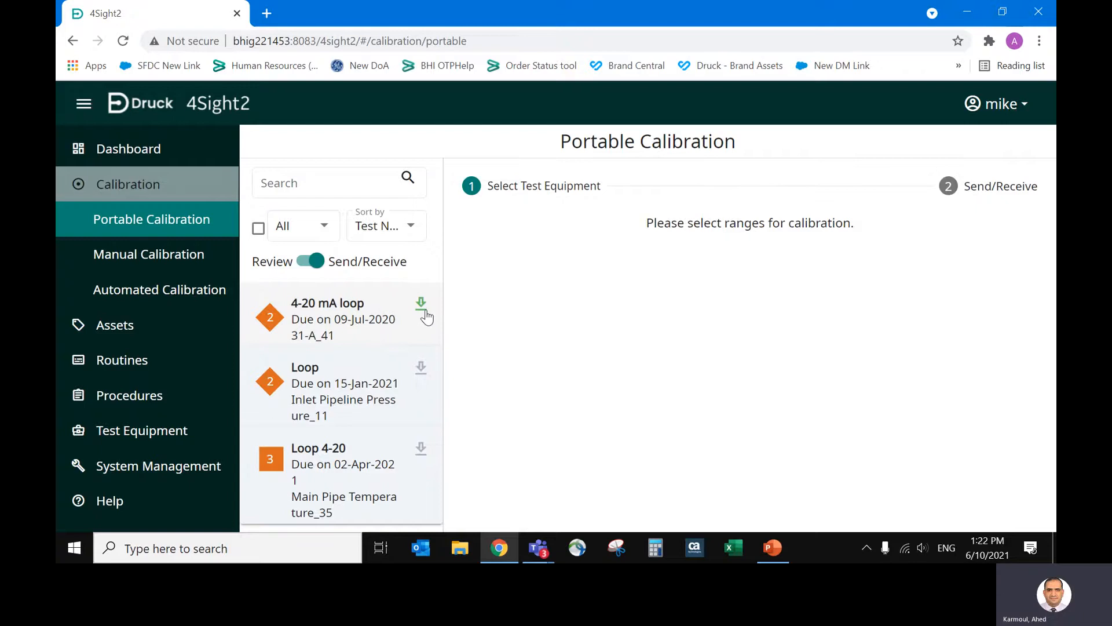
click(341, 318)
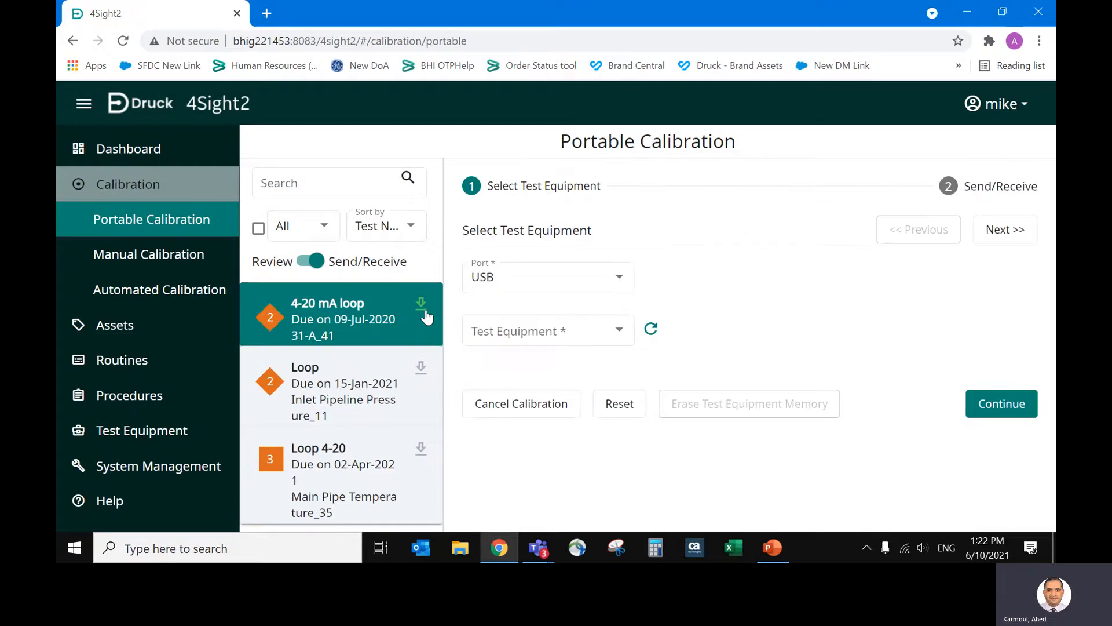
mouse_move(657, 320)
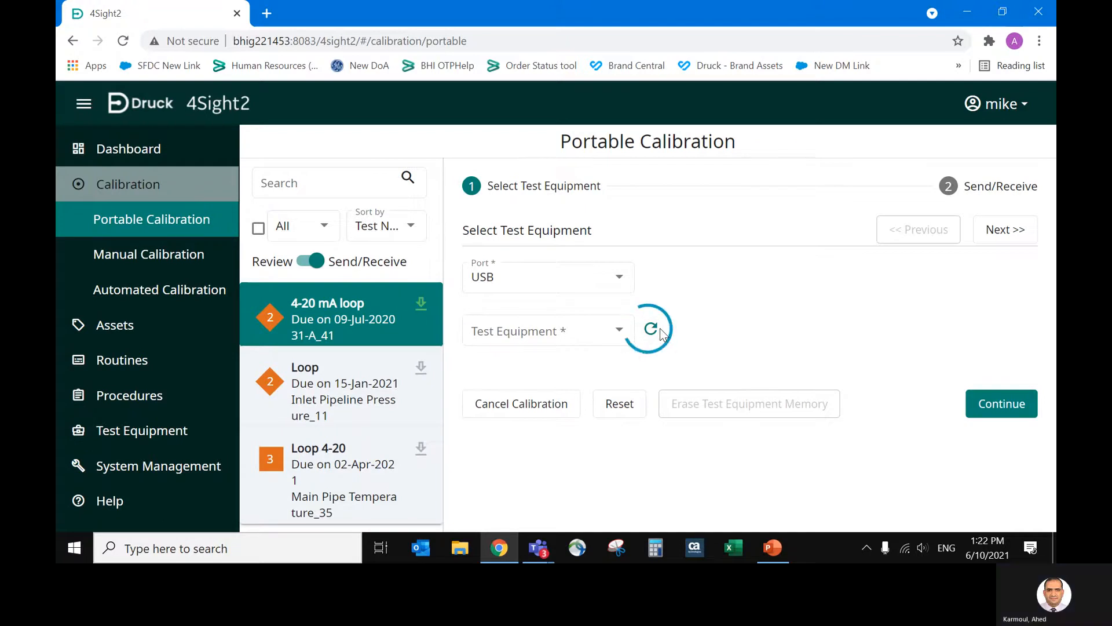
Select DPI620GIS -- 5255130 as test equipment and accept the expired-calibration warning
click(547, 330)
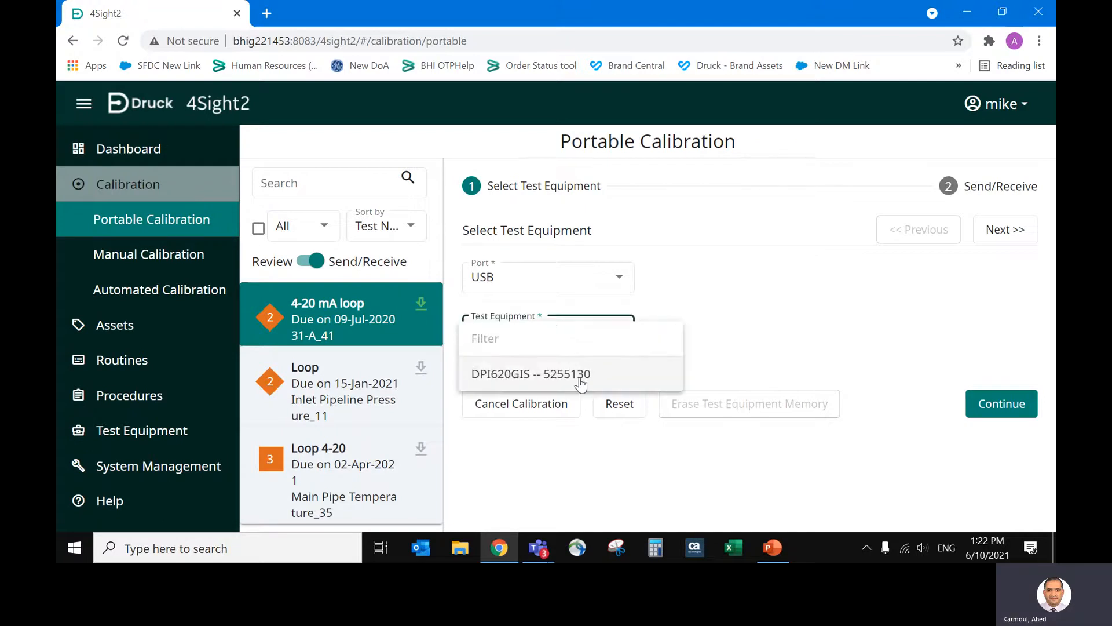
click(530, 374)
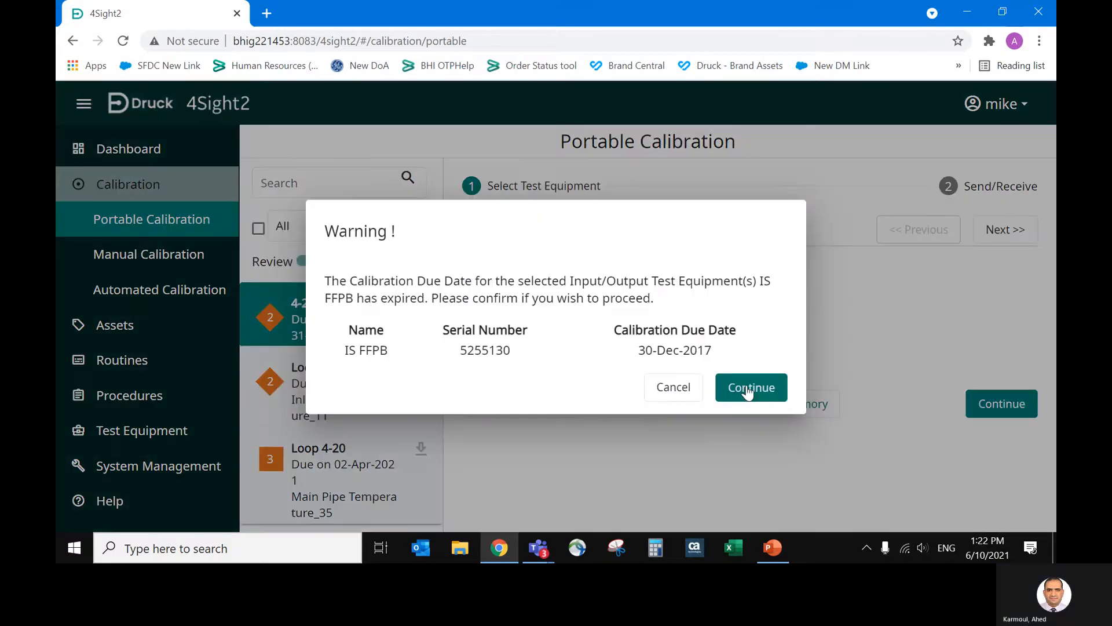
click(750, 387)
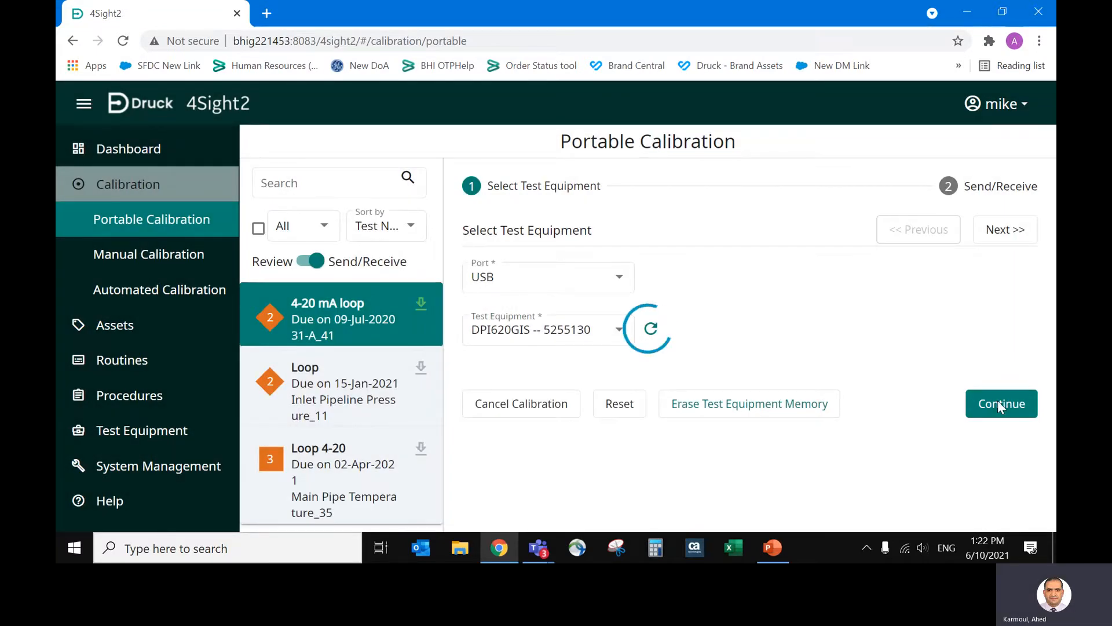
In Send/Receive, select the 4-20 mA loop row and receive its results from the test equipment
click(1001, 403)
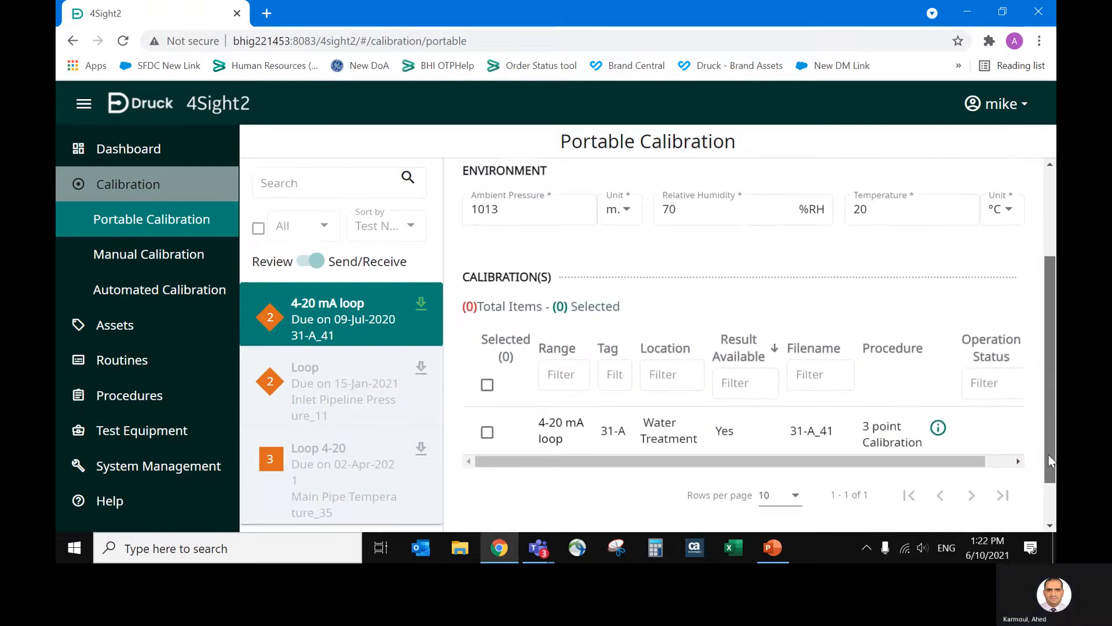
scroll(down, 3)
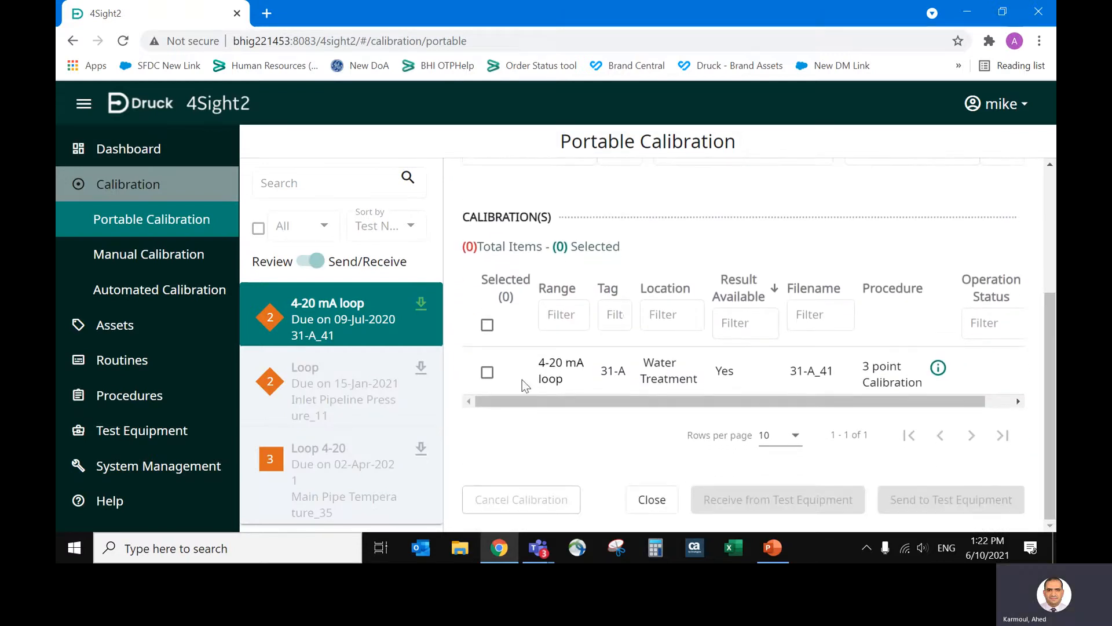
click(487, 372)
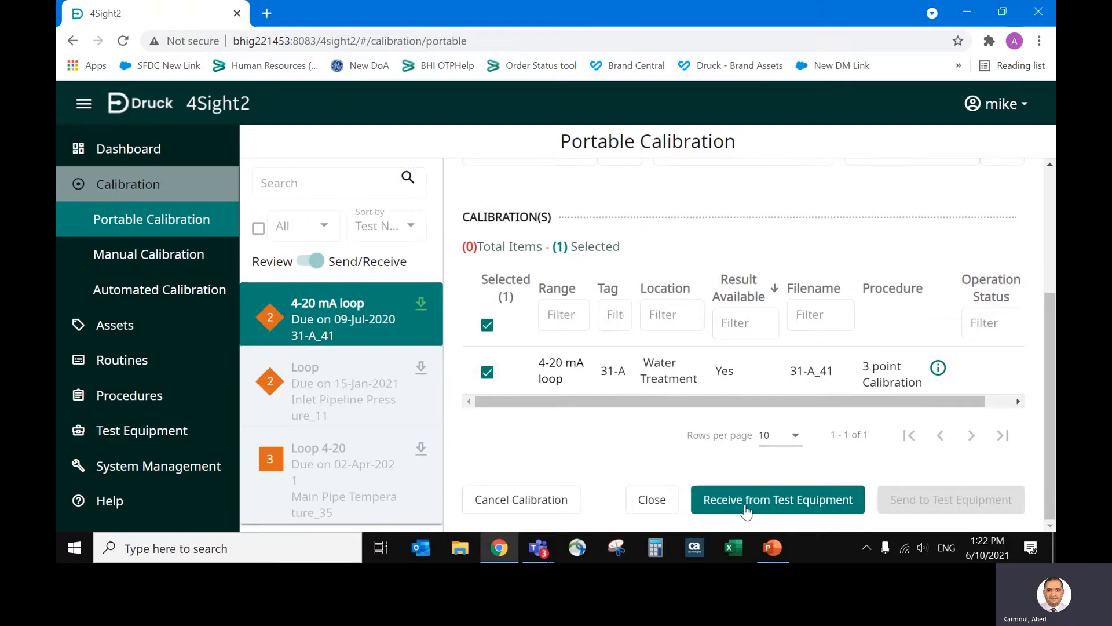
click(778, 499)
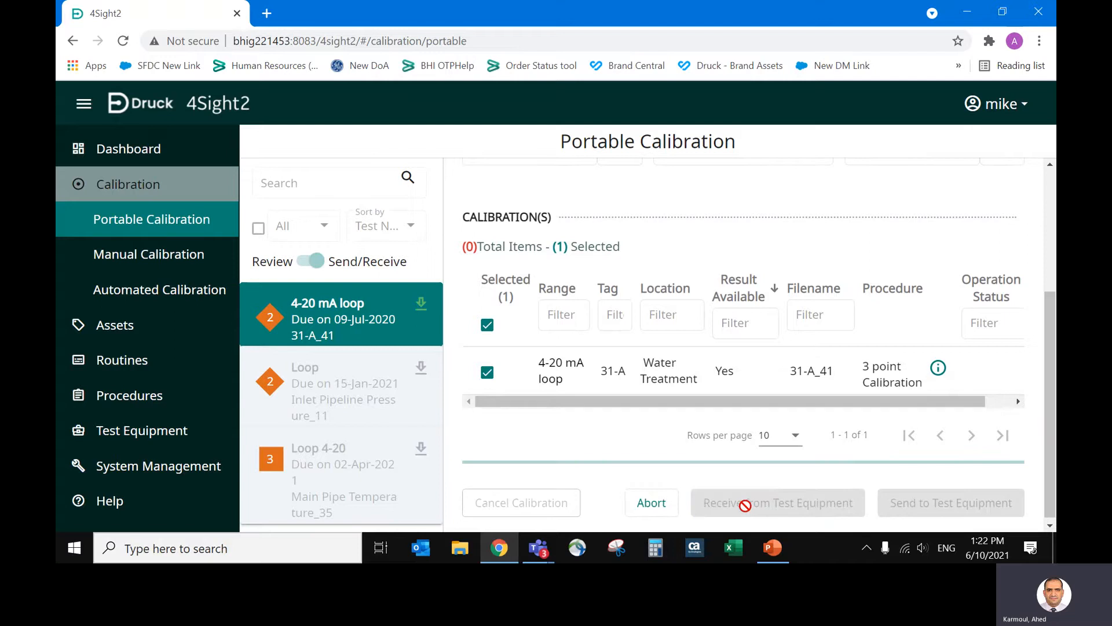
click(777, 502)
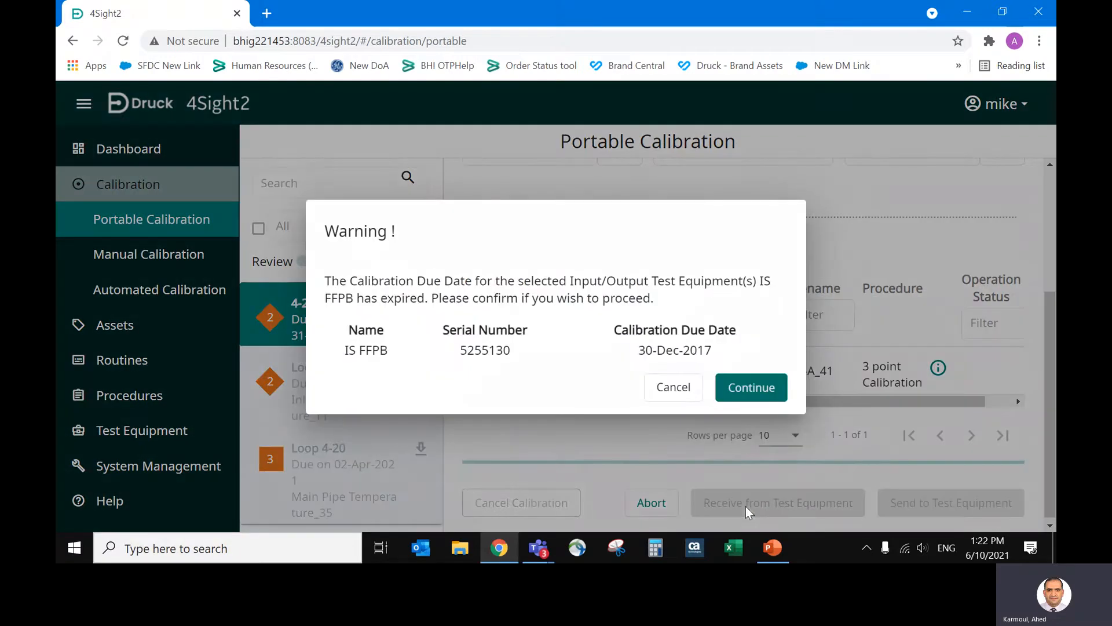
mouse_move(689, 353)
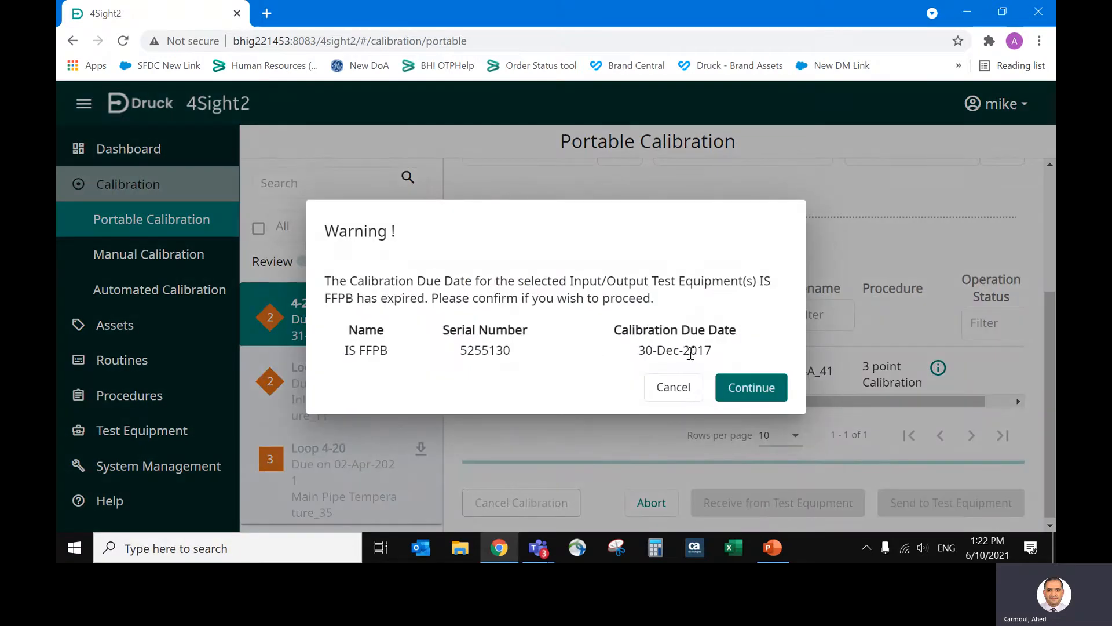
double_click(693, 349)
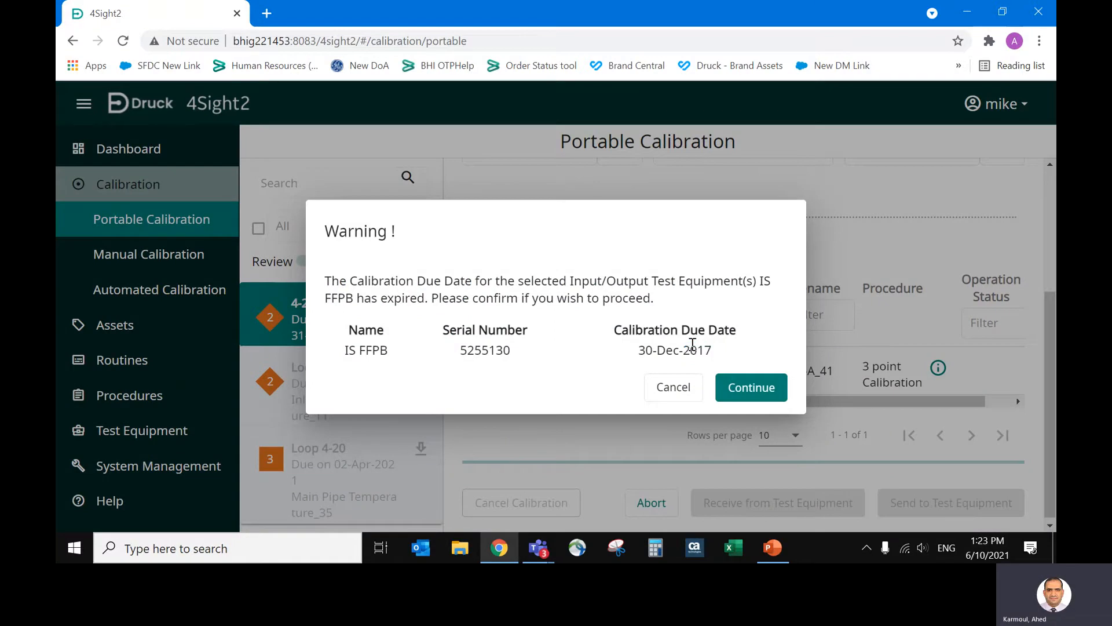
mouse_move(493, 468)
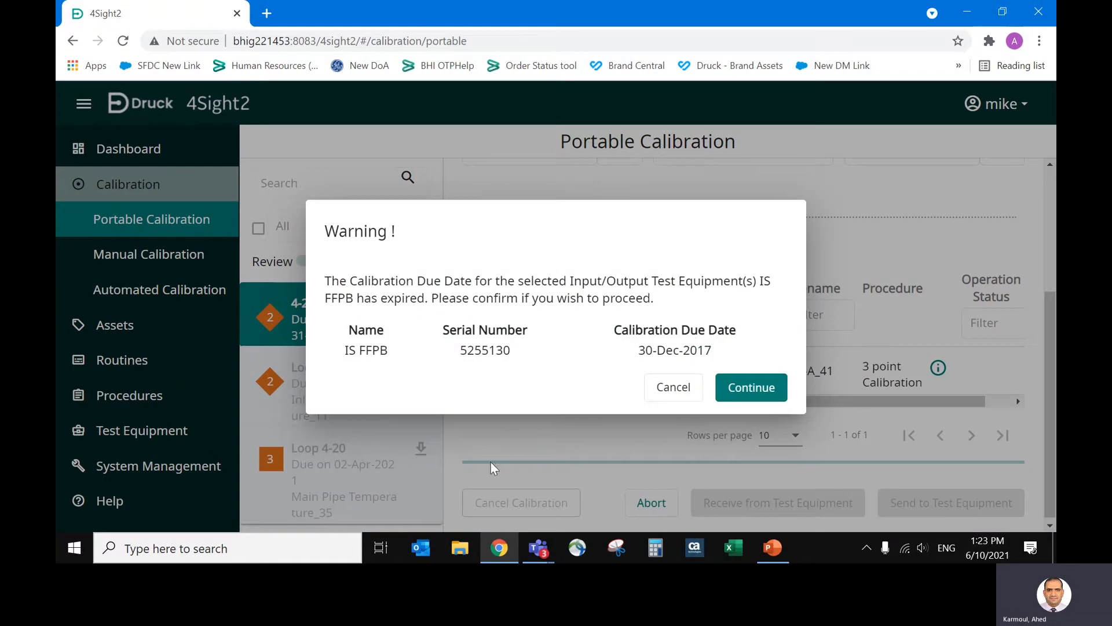
Accept the expired-equipment warnings for IS FFPB and IS FFPB1 so the receive completes
click(750, 388)
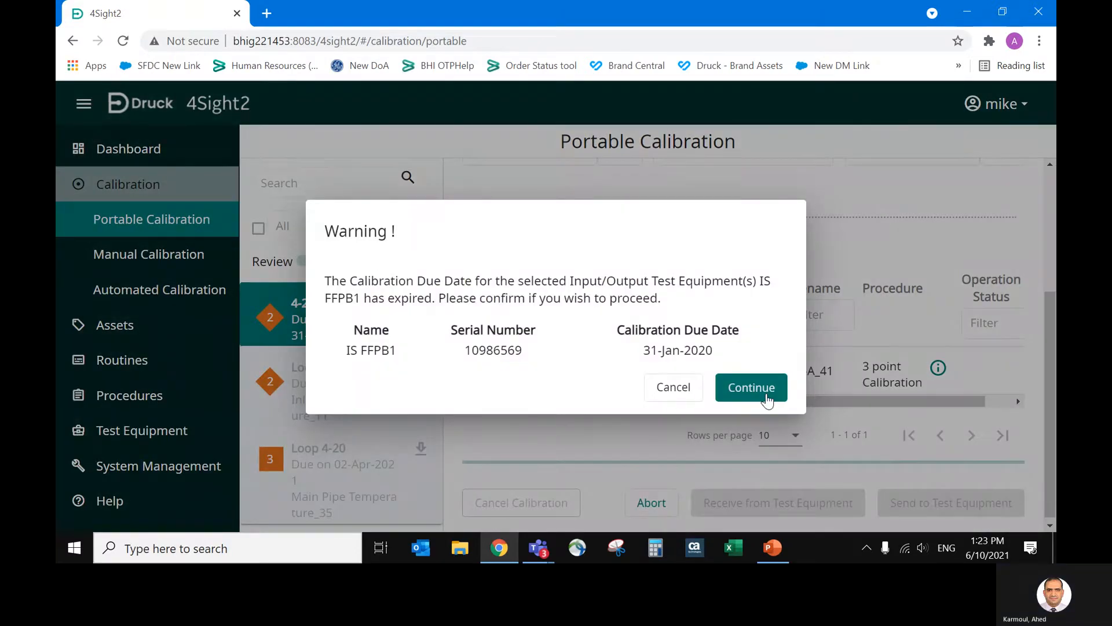
click(751, 387)
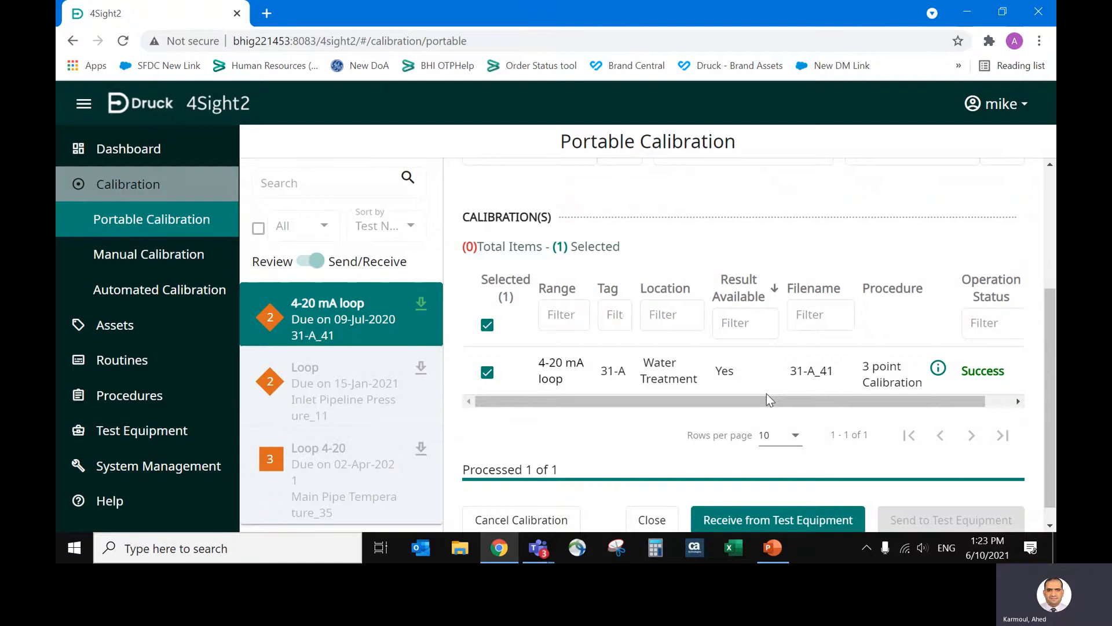
mouse_move(1005, 455)
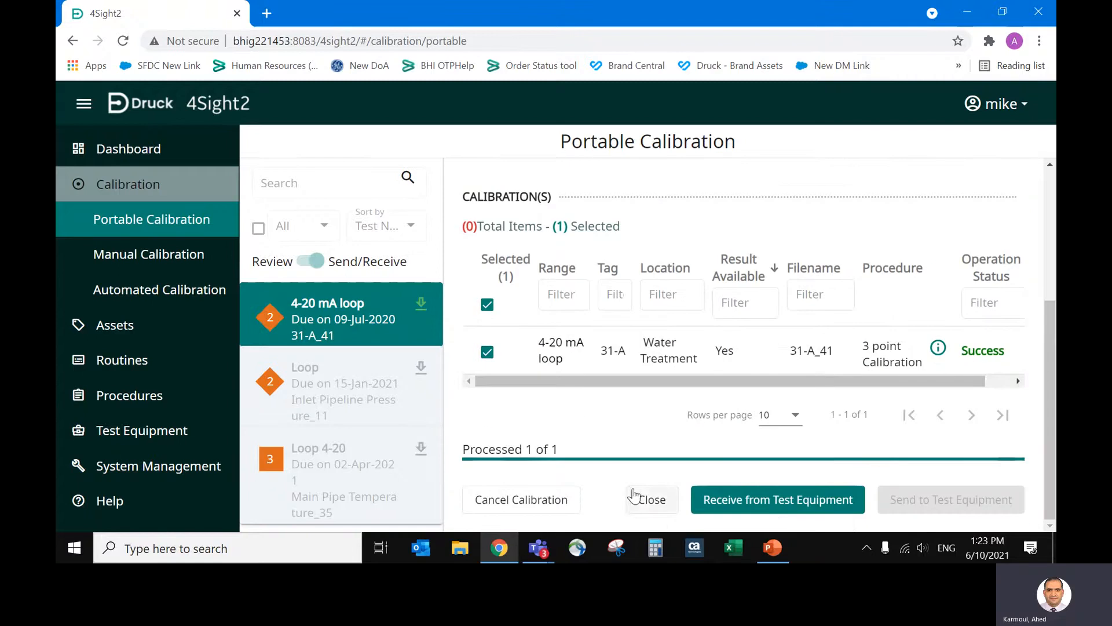
Leave Send/Receive and toggle back to Review mode listing the received 4-20 mA loop calibration
click(651, 499)
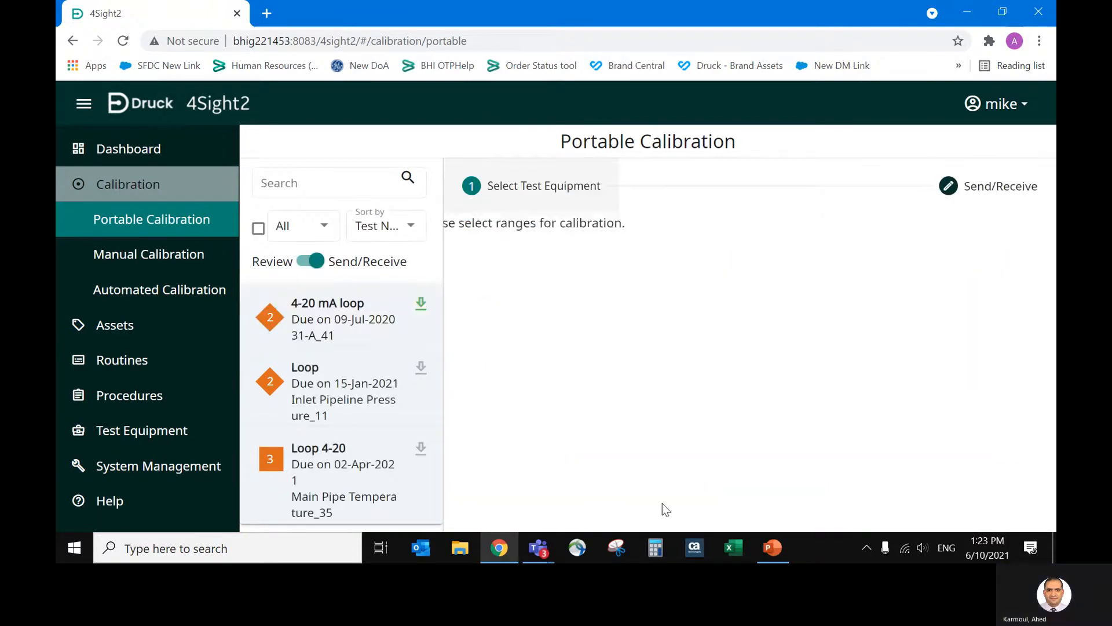
click(341, 318)
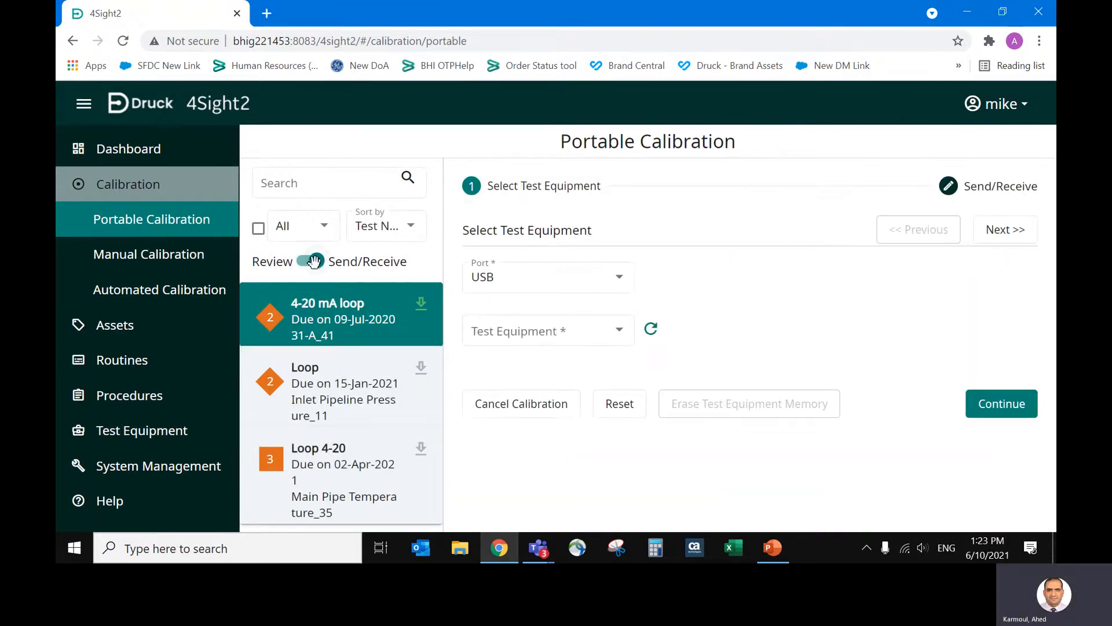
click(312, 261)
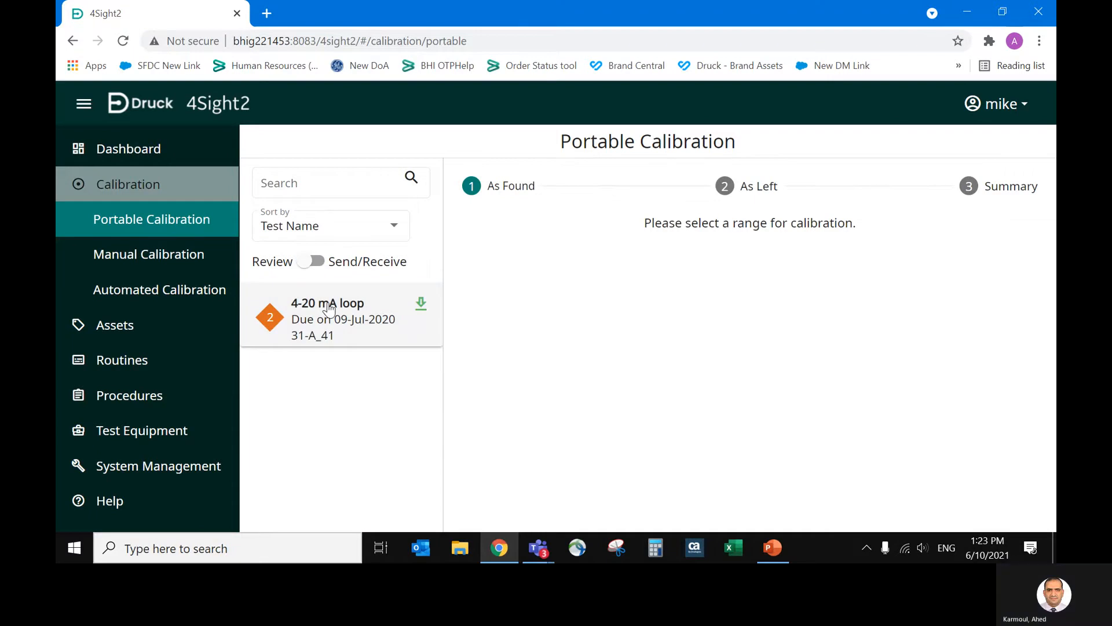
click(310, 260)
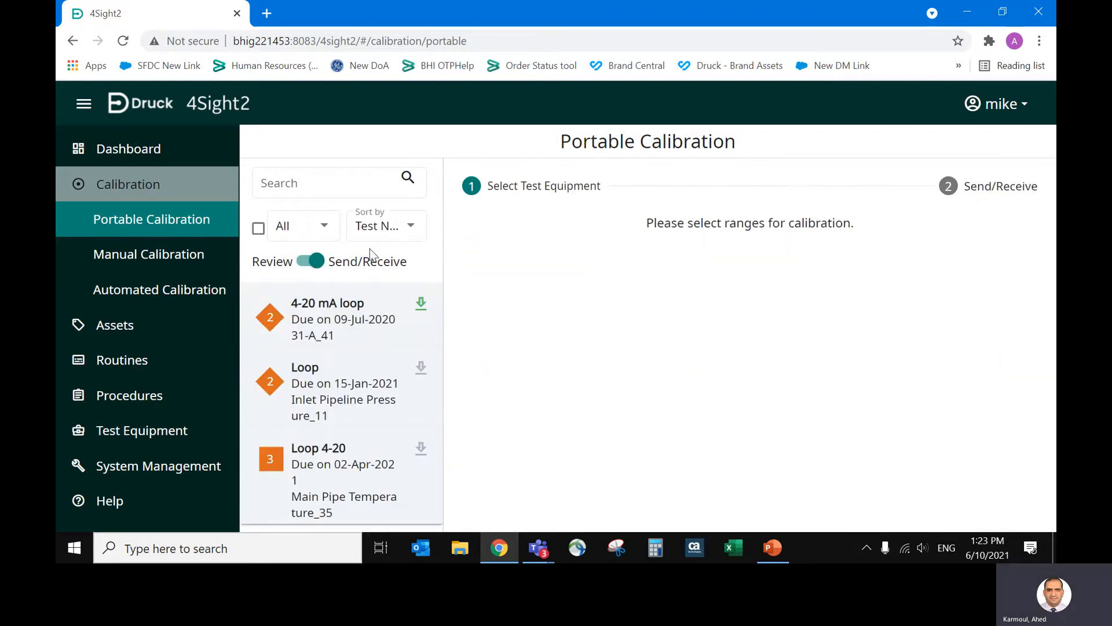
double_click(367, 261)
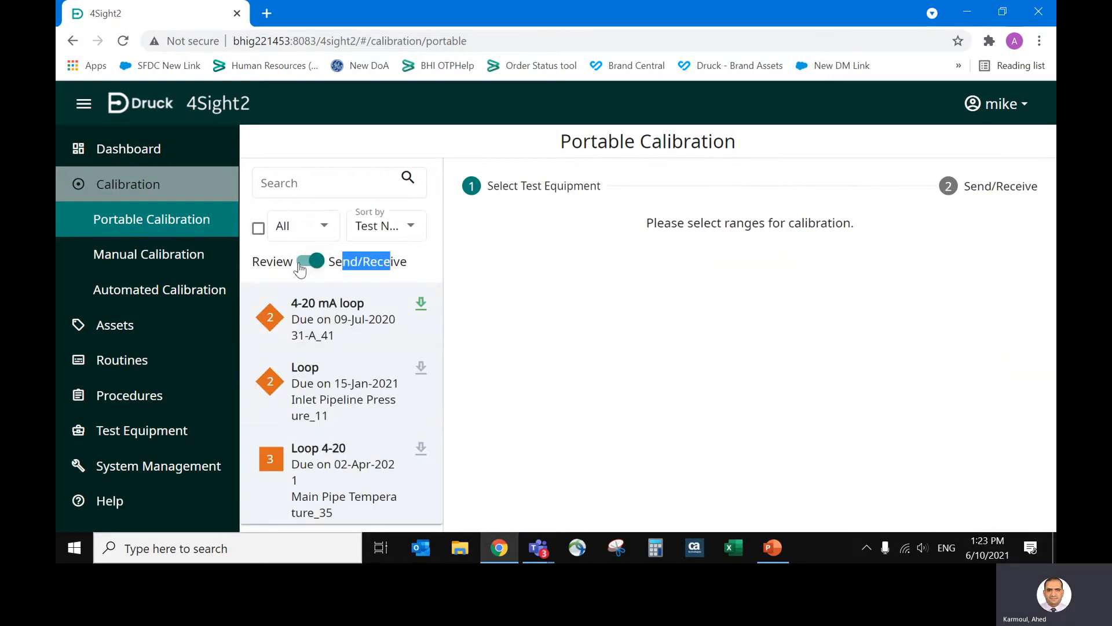
click(311, 261)
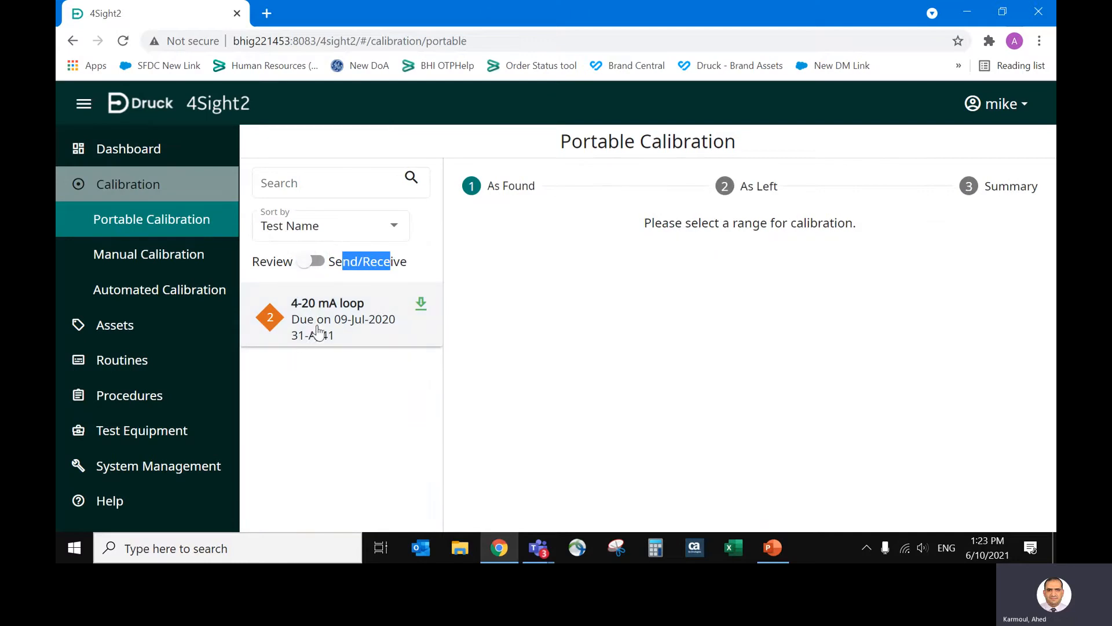
Open the 4-20 mA loop results and scroll through the As Found table and % Error Span chart
click(326, 319)
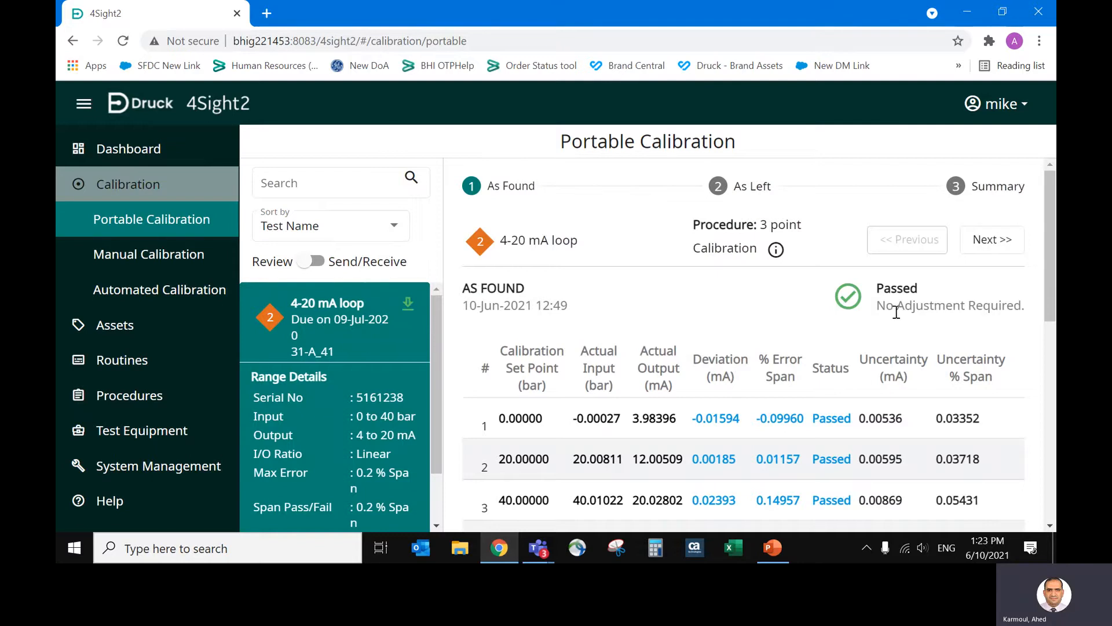
scroll(down, 3)
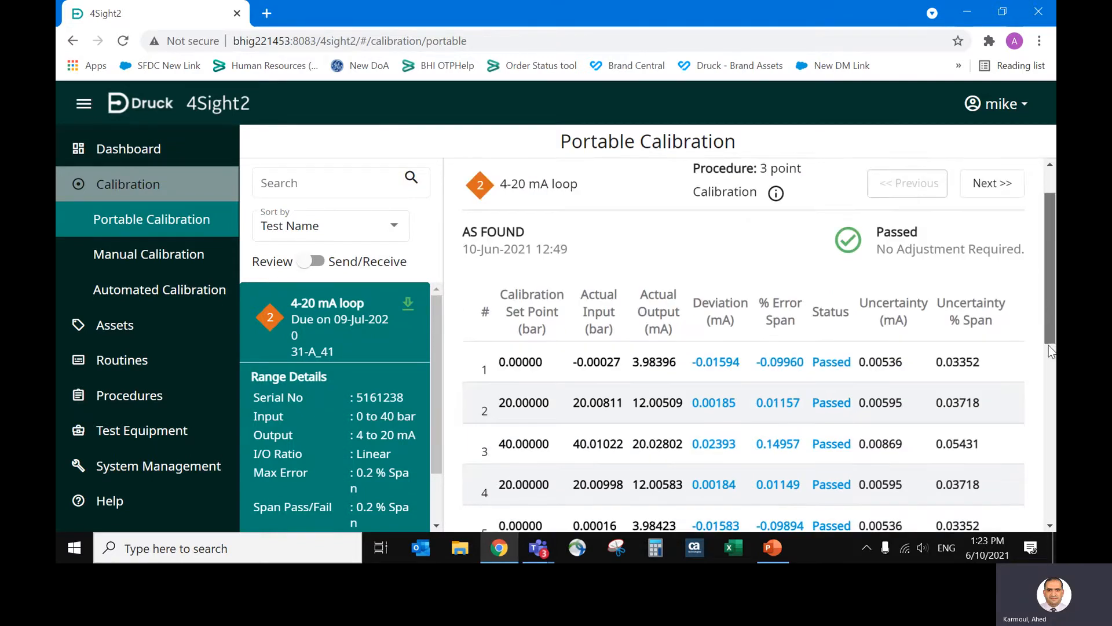
scroll(down, 3)
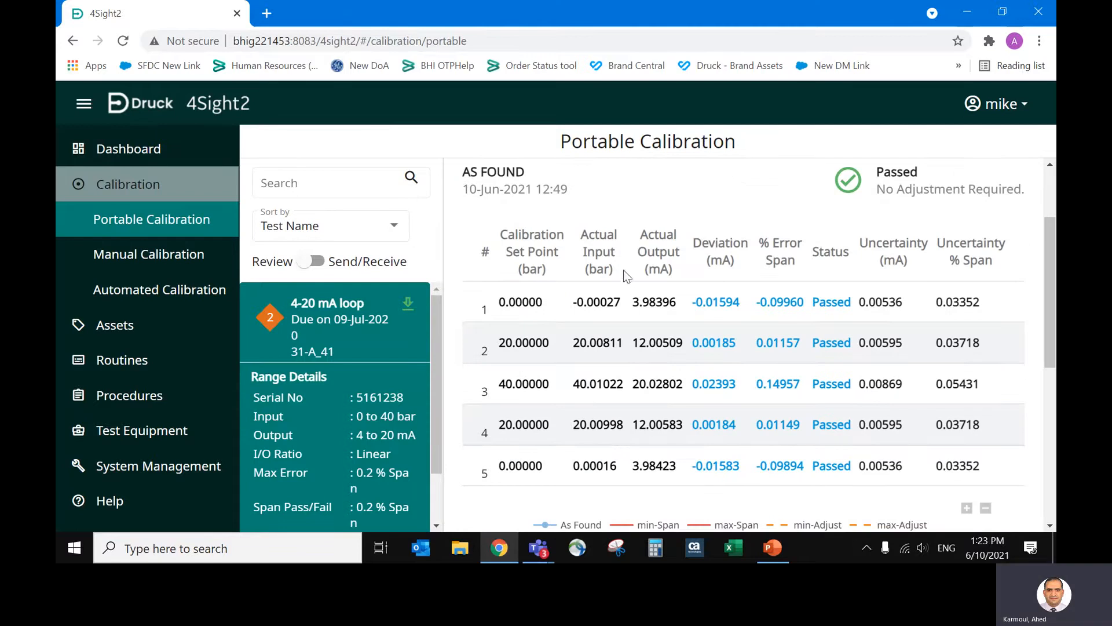
mouse_move(667, 269)
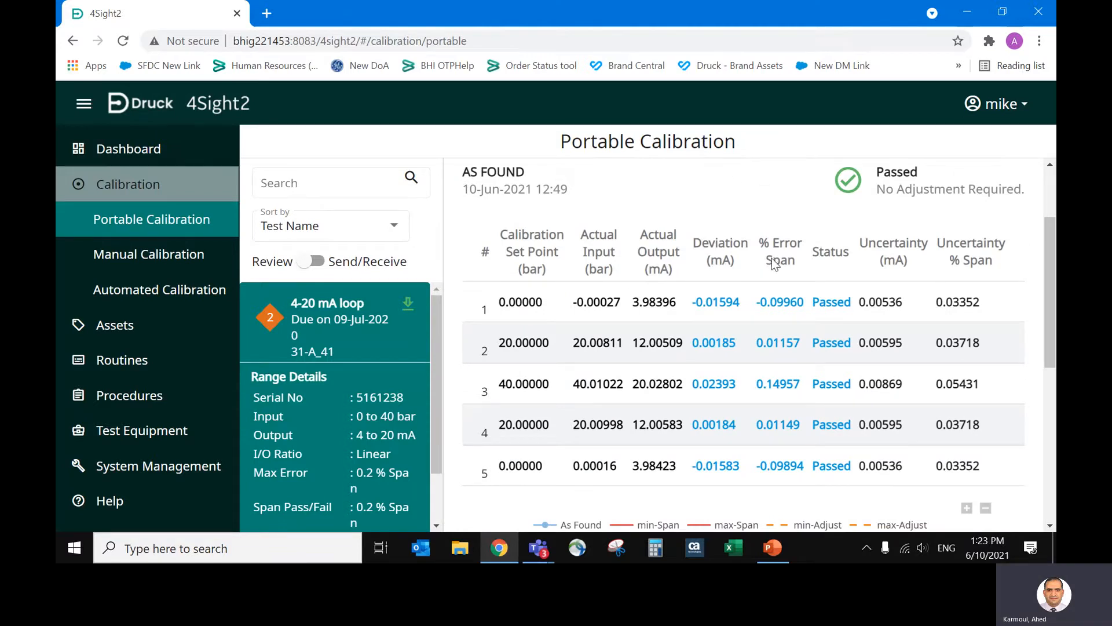
mouse_move(844, 265)
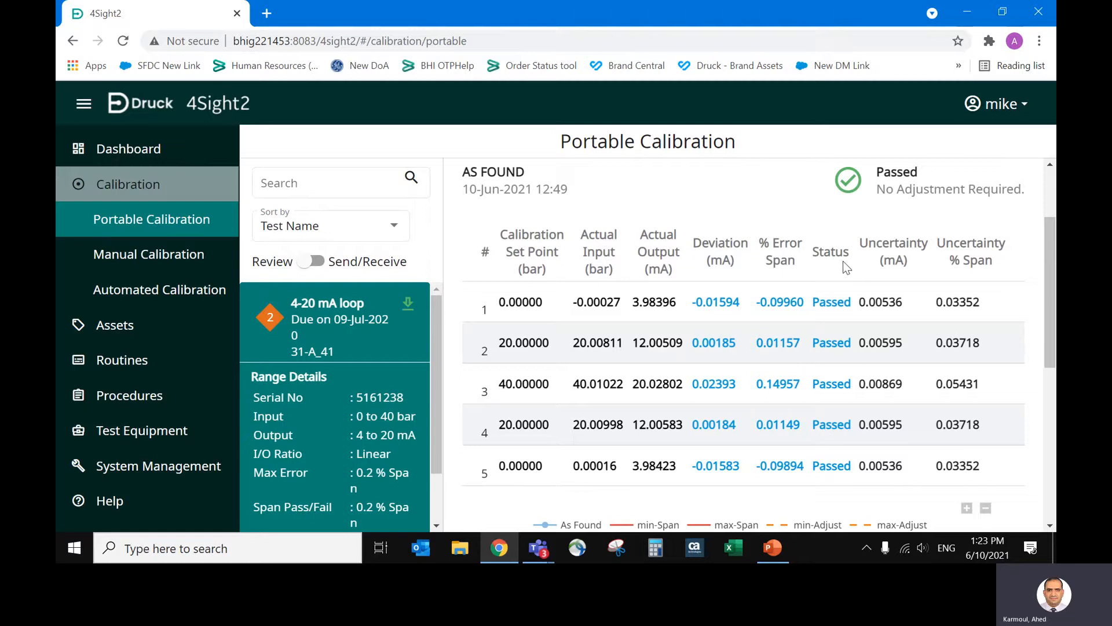
mouse_move(943, 357)
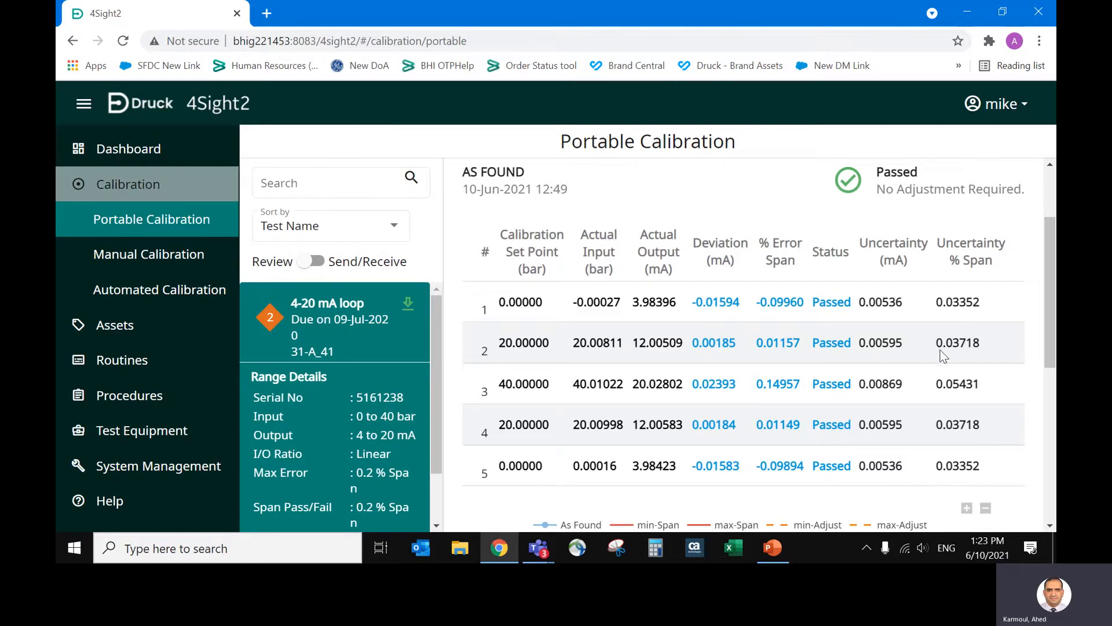
scroll(down, 3)
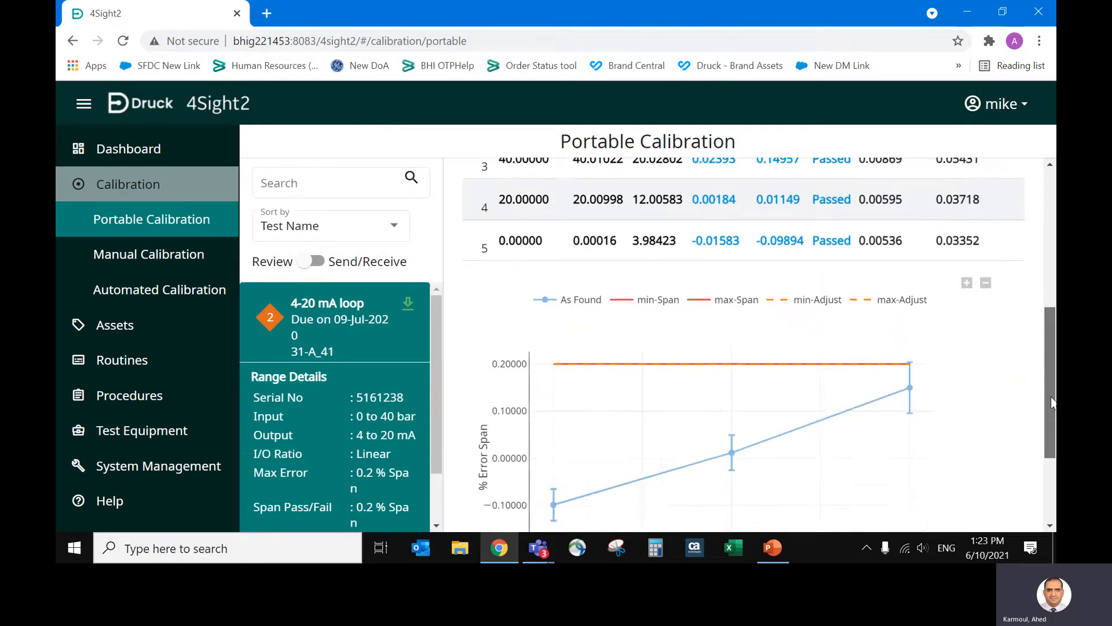
scroll(down, 3)
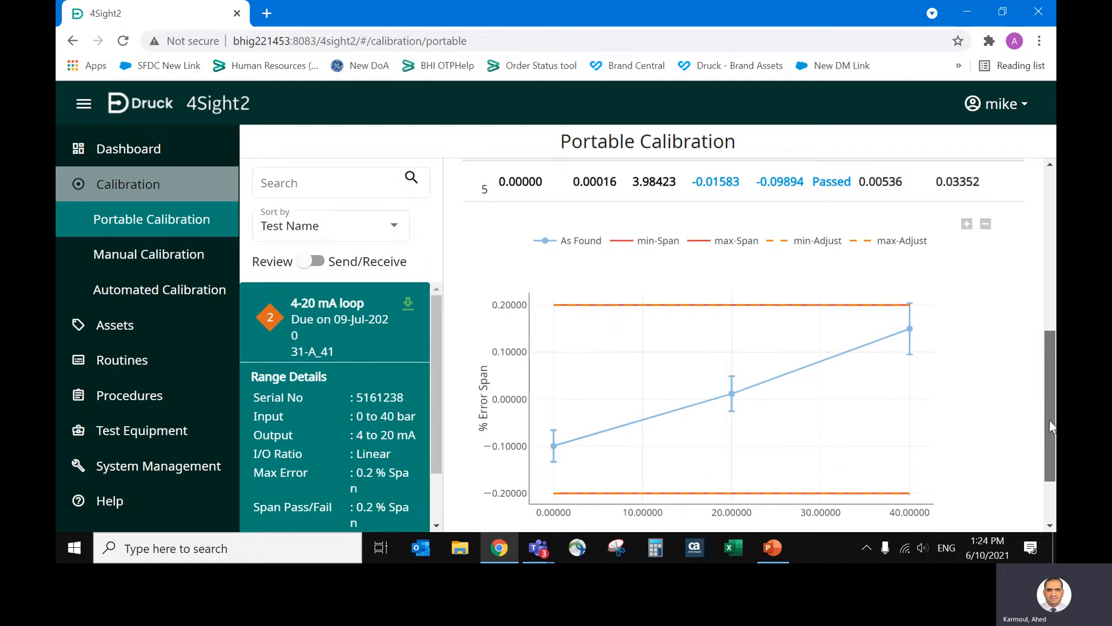
scroll(down, 3)
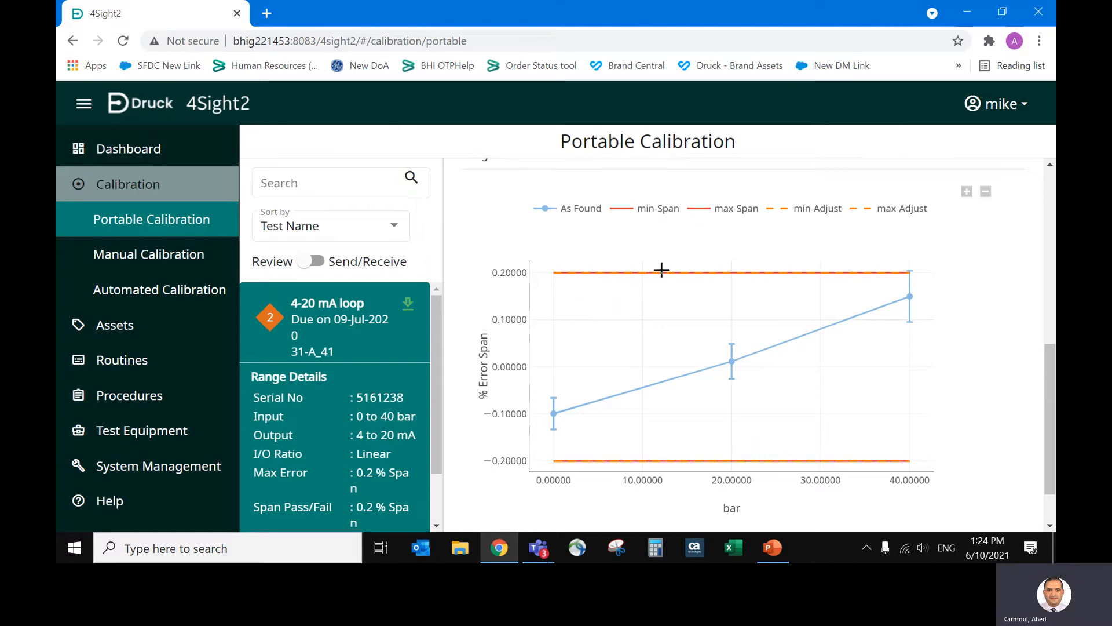
mouse_move(1052, 262)
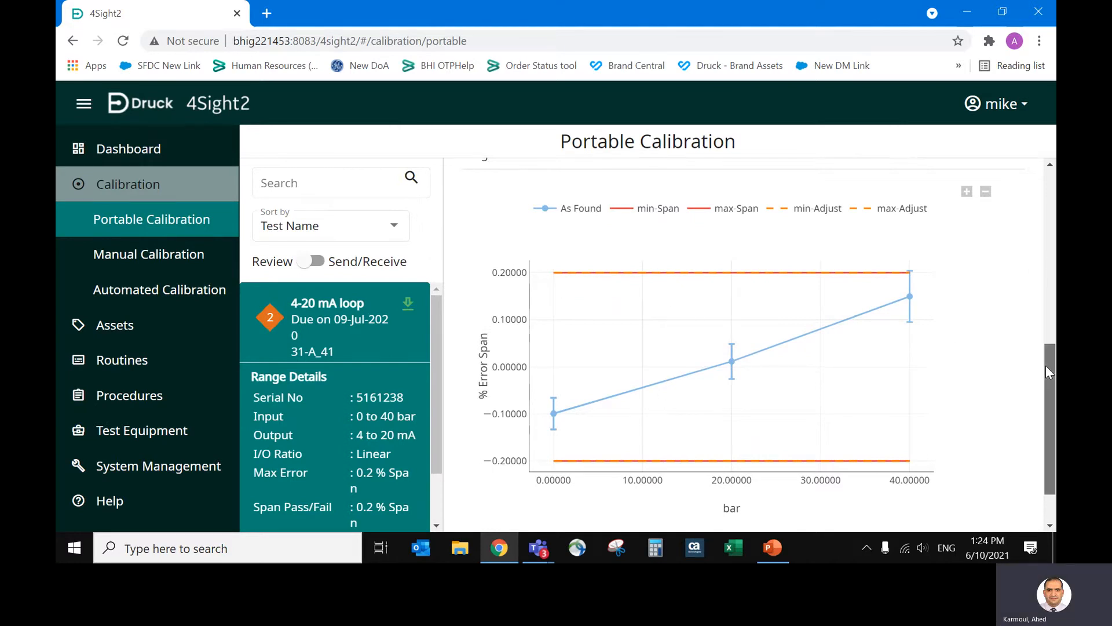
scroll(down, 3)
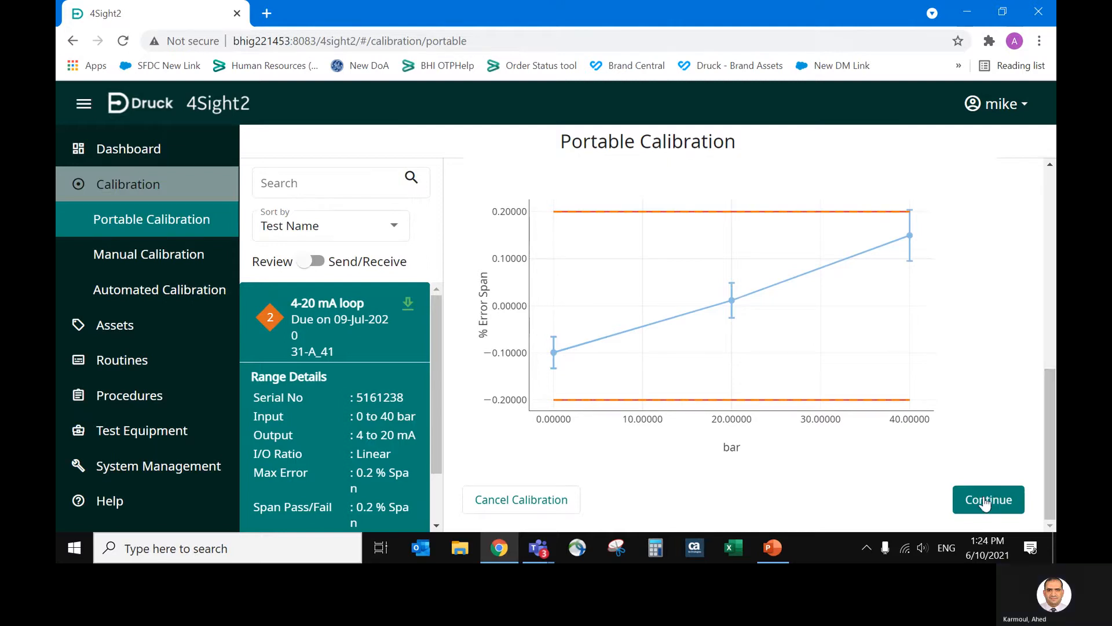
Continue past As Found and answer Yes to copy the As Found data to As Left
click(988, 500)
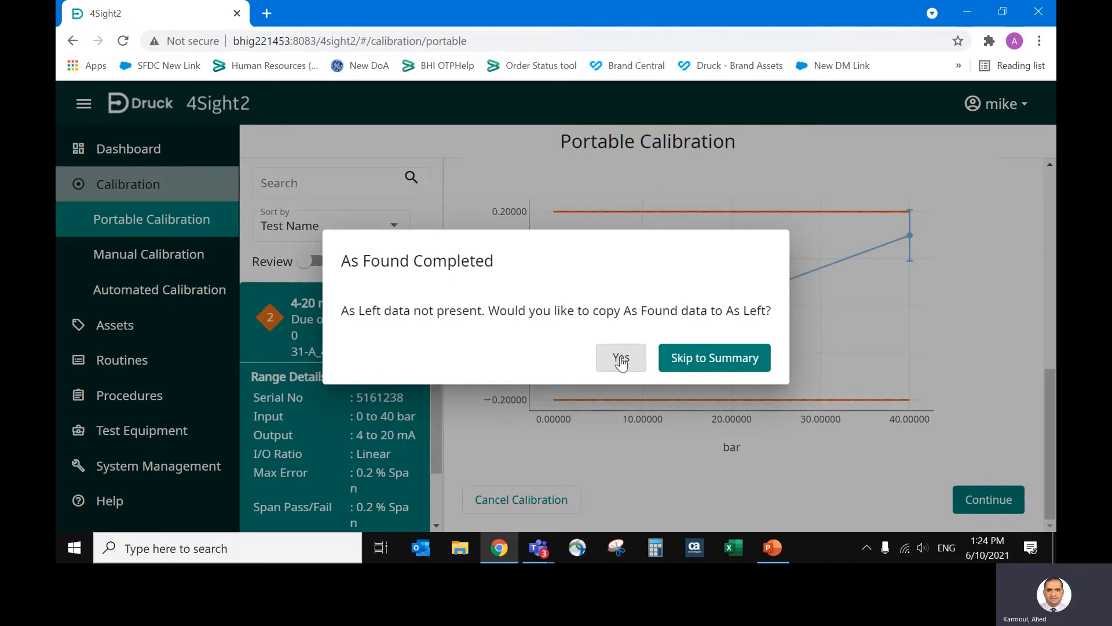
click(620, 358)
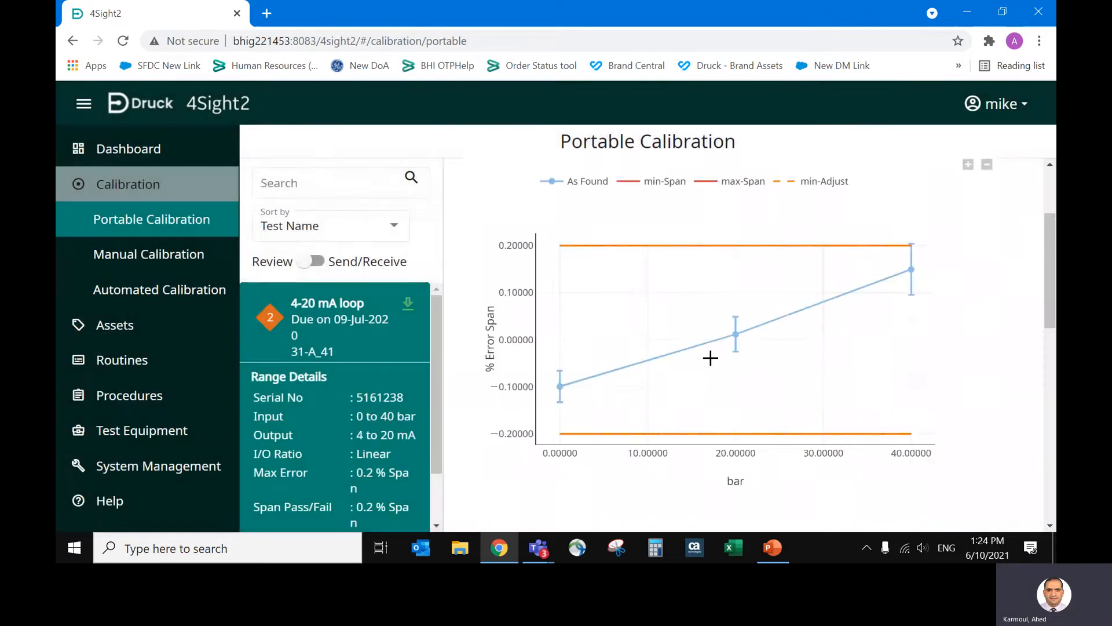
Scroll the summary down to the Post Calibration Notes field reading 'As Found: done'
scroll(down, 3)
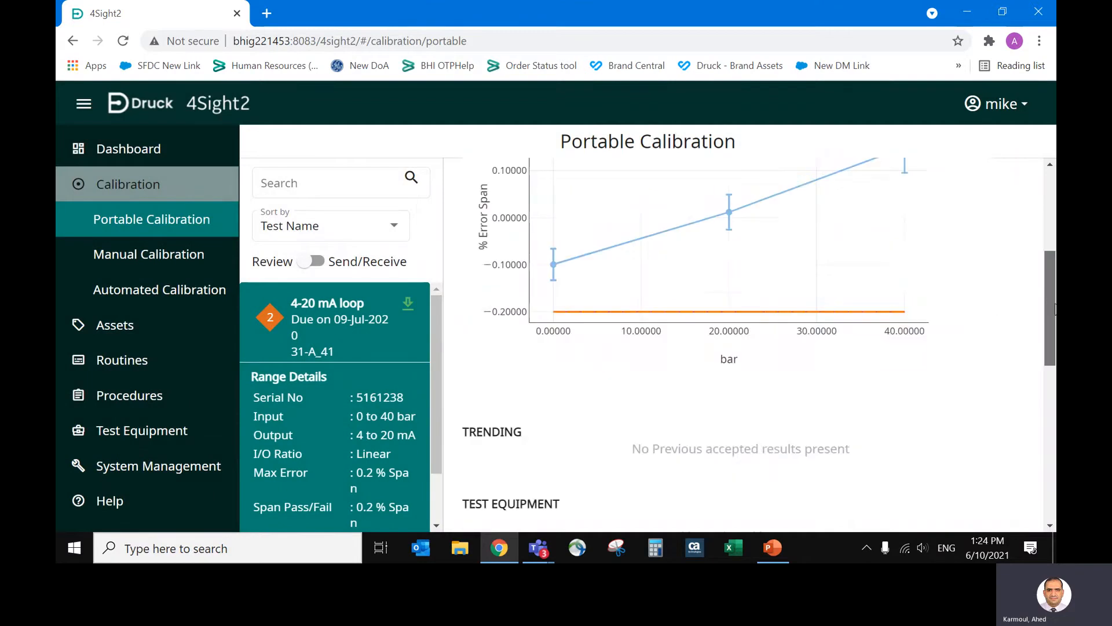
scroll(down, 3)
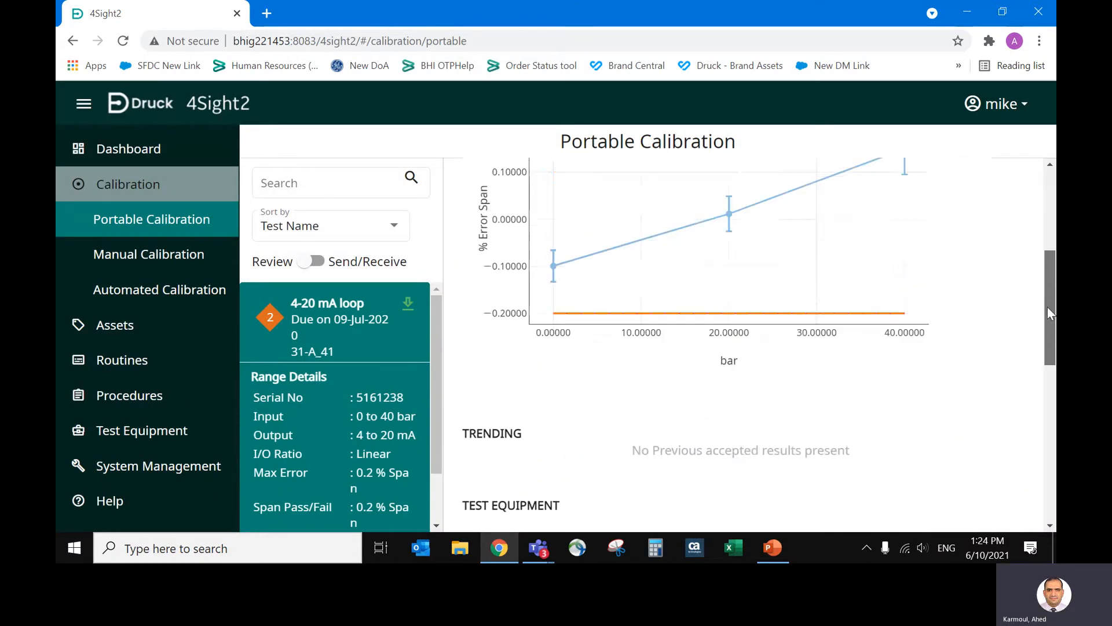
scroll(down, 3)
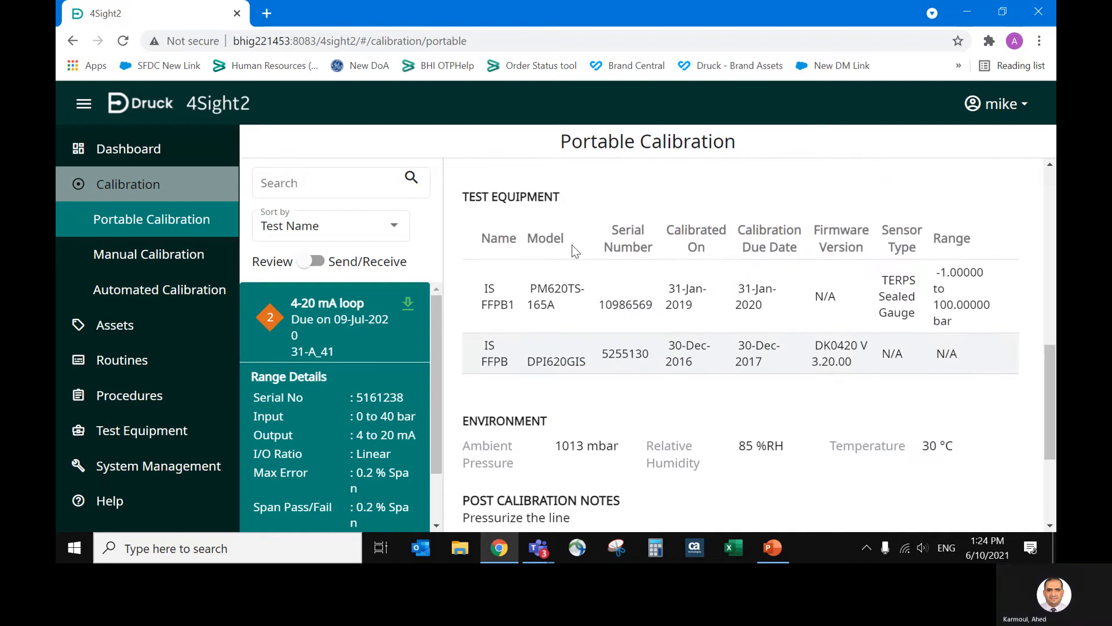
mouse_move(658, 335)
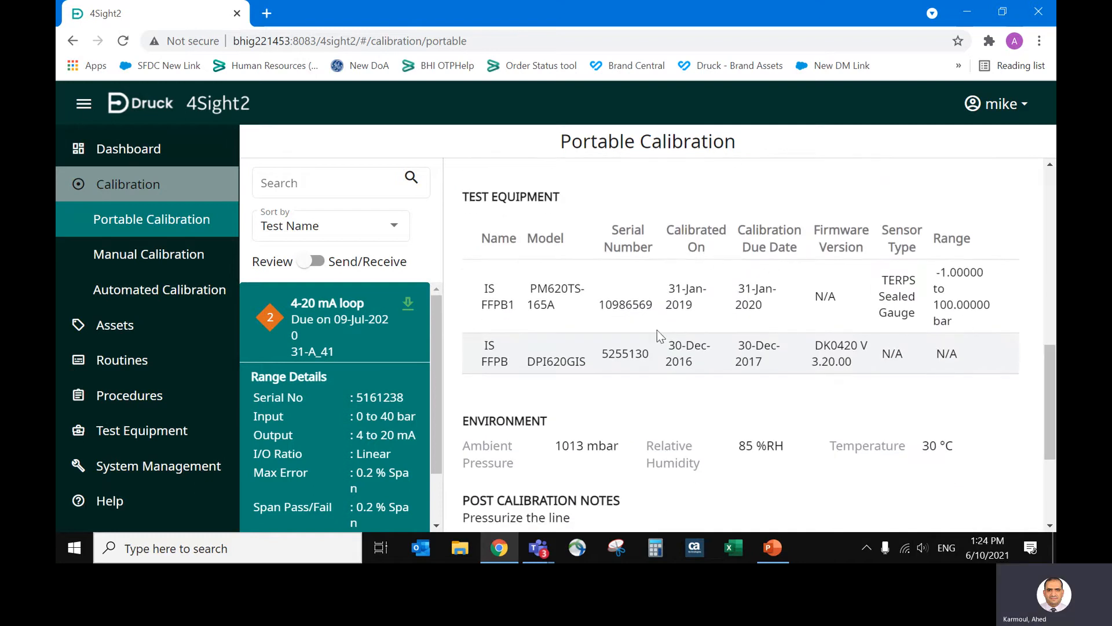
mouse_move(694, 361)
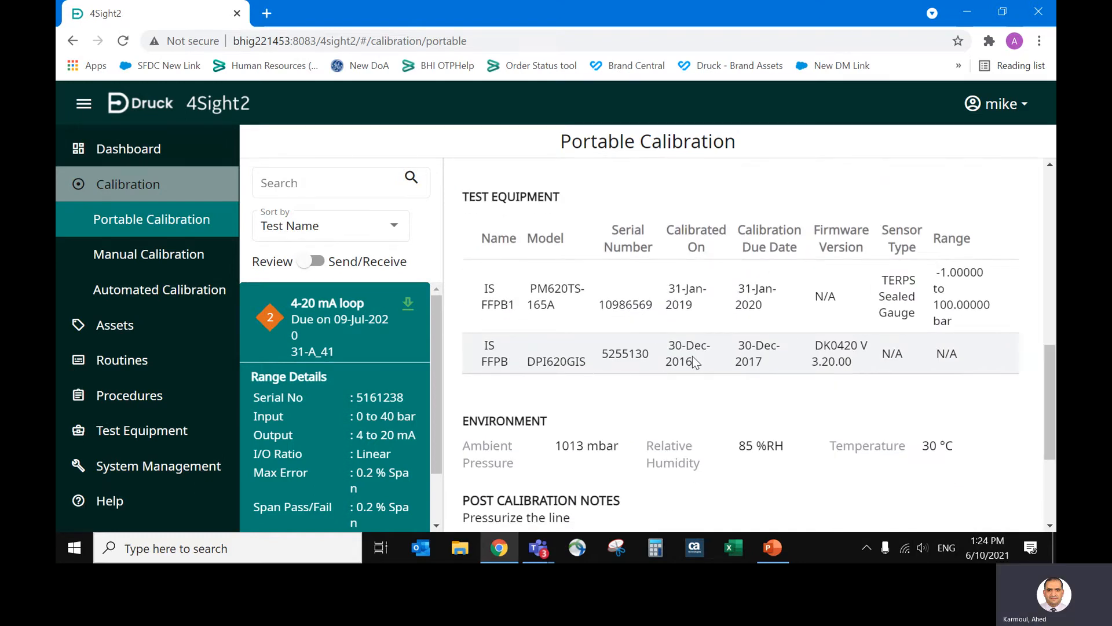
scroll(down, 3)
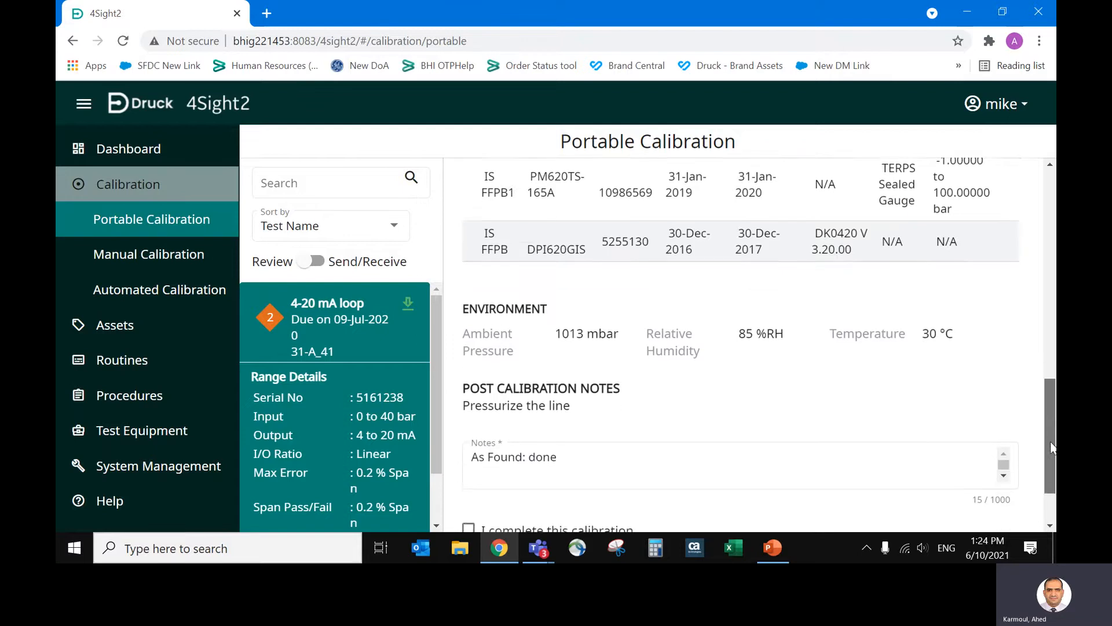
scroll(down, 3)
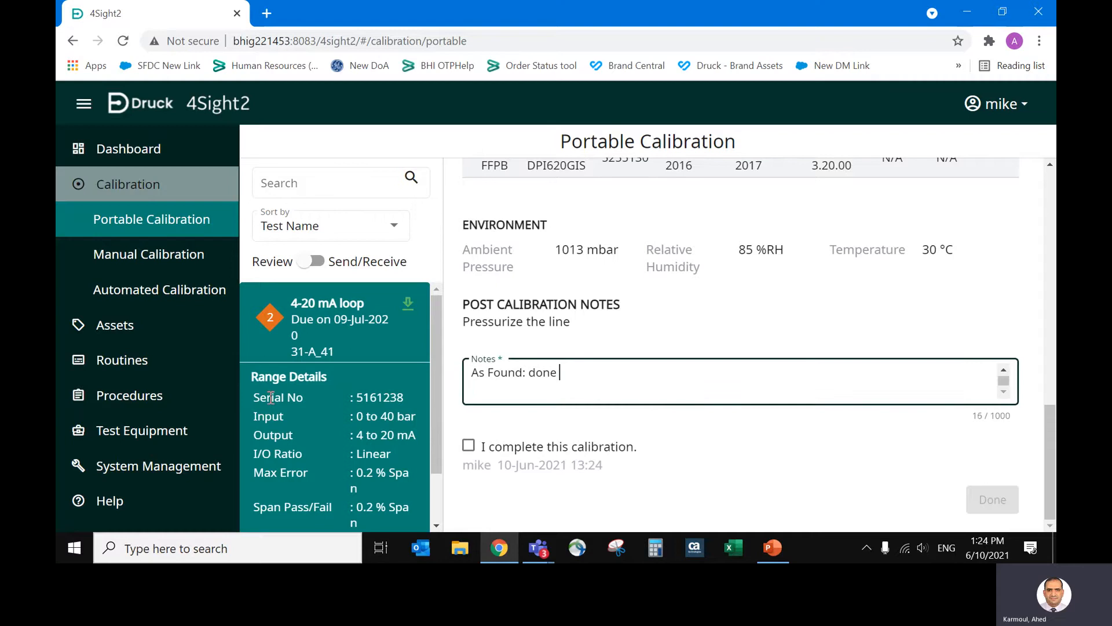
Complete the note with 'Successfully', confirm 'I complete this calibration', submit and accept the warning
text(Successfully)
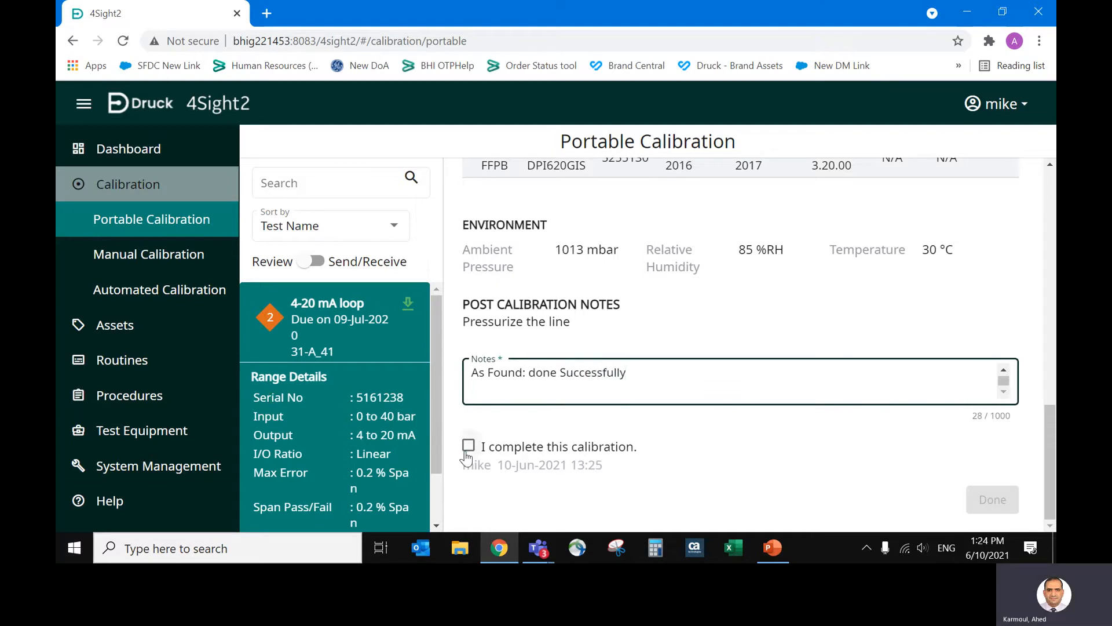
click(468, 446)
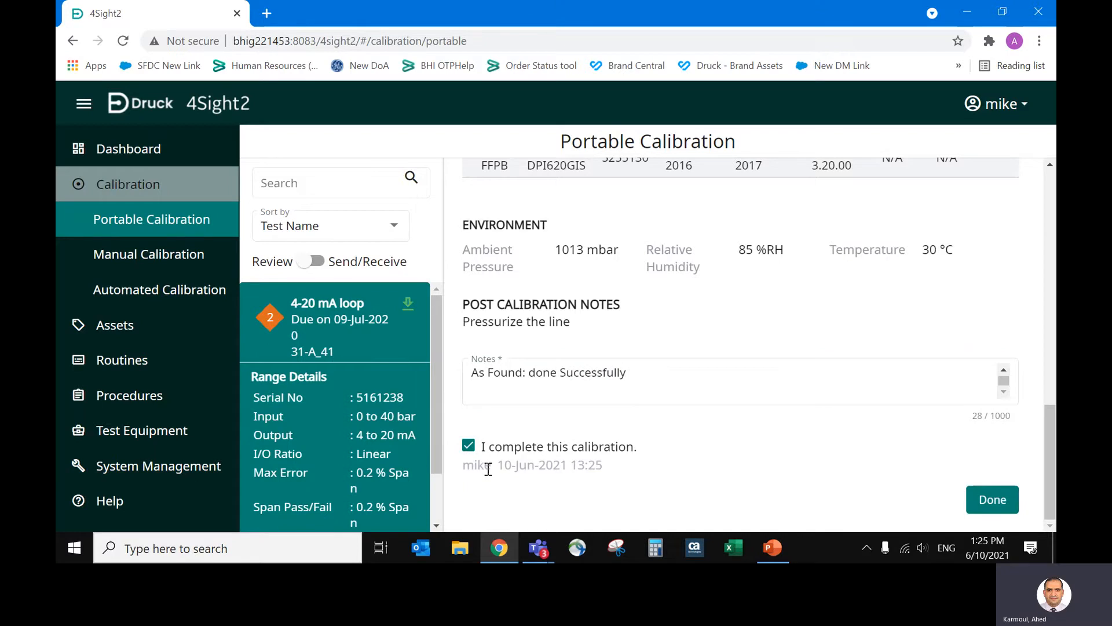
mouse_move(984, 522)
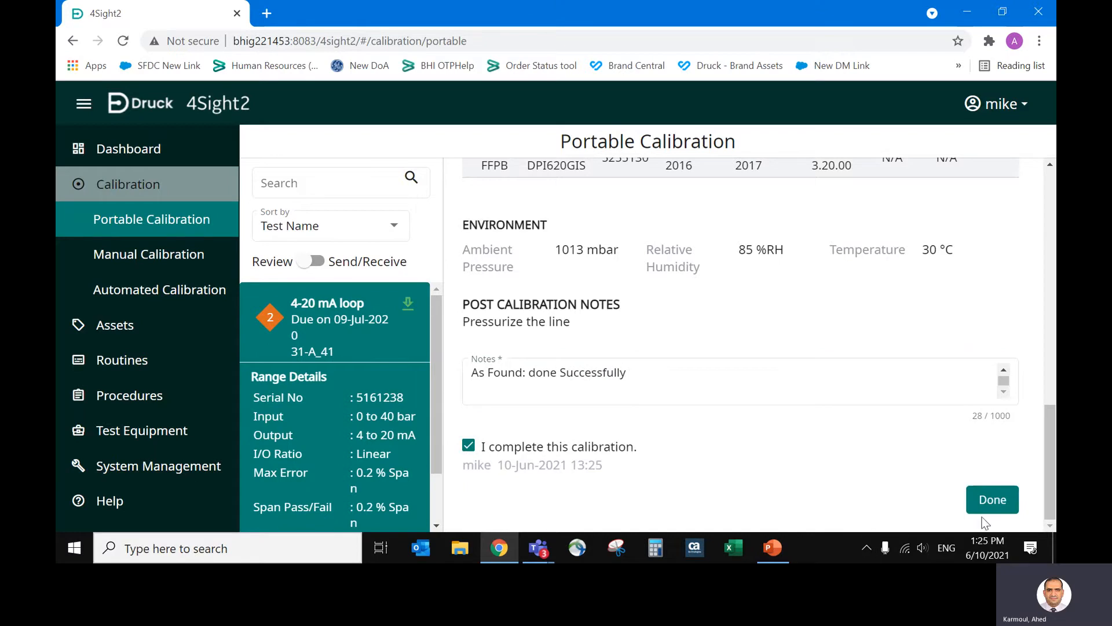
click(991, 500)
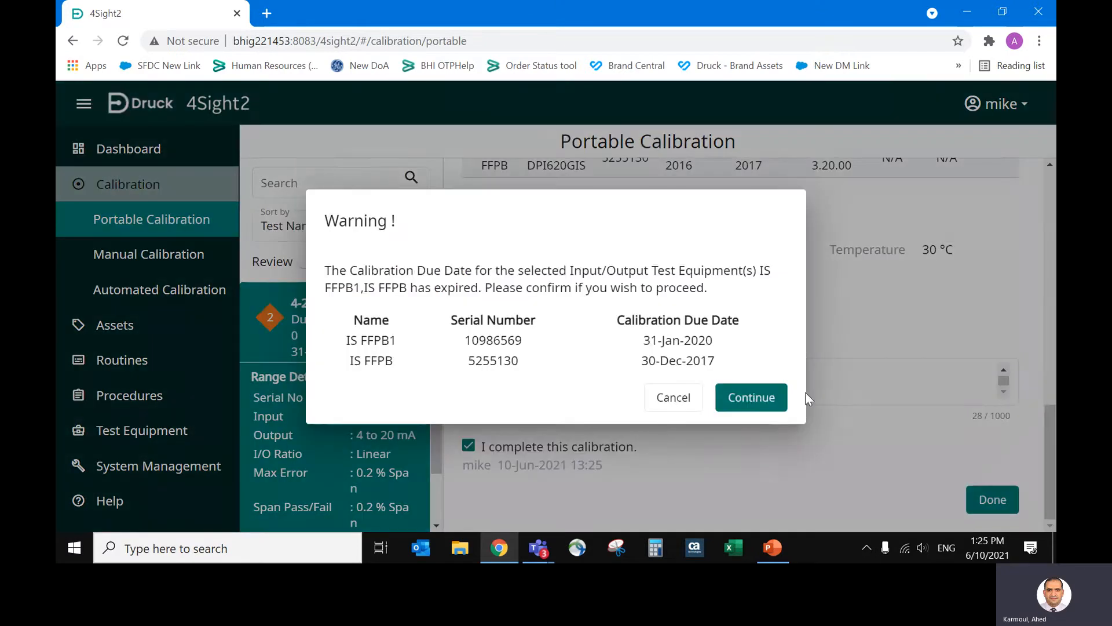
click(751, 397)
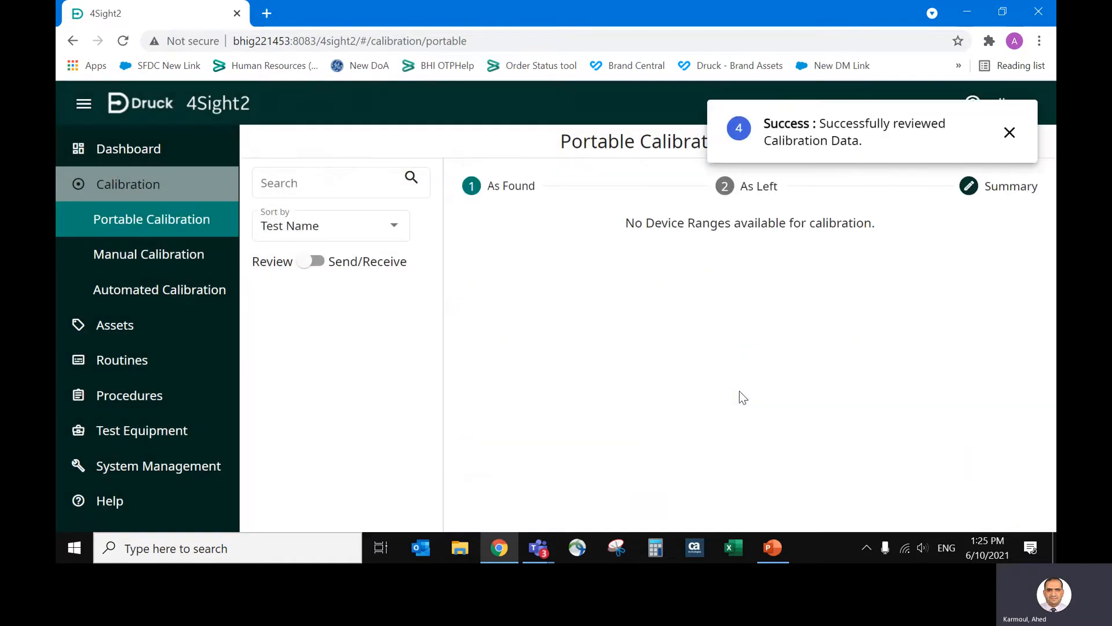
mouse_move(654, 421)
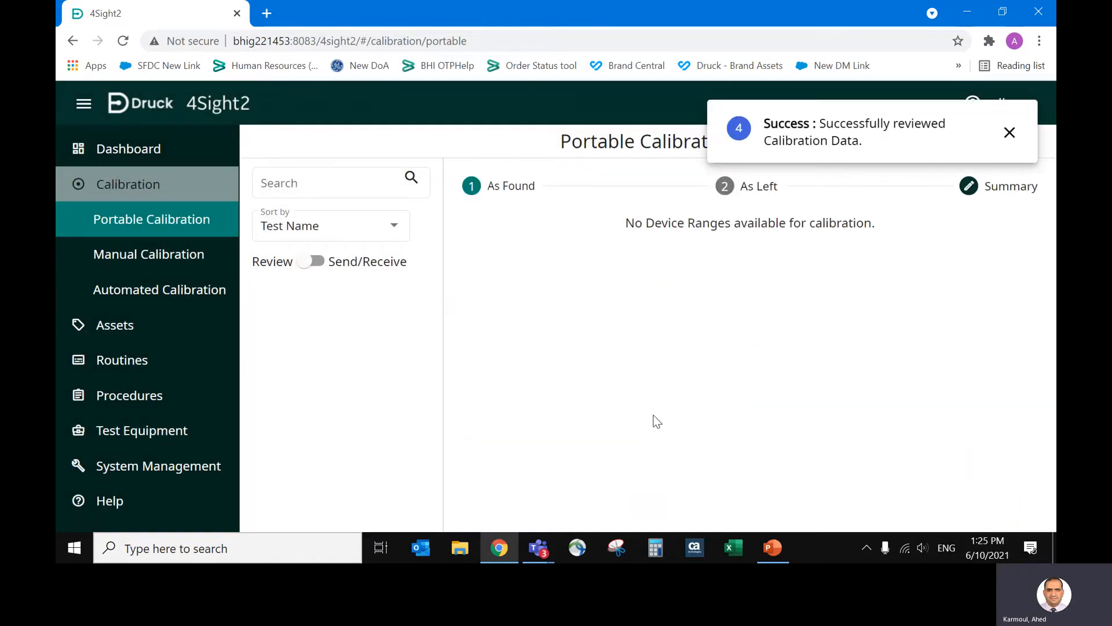
In Assets, filter by tag 31 and open the 4-20 mA loop asset's results
click(115, 219)
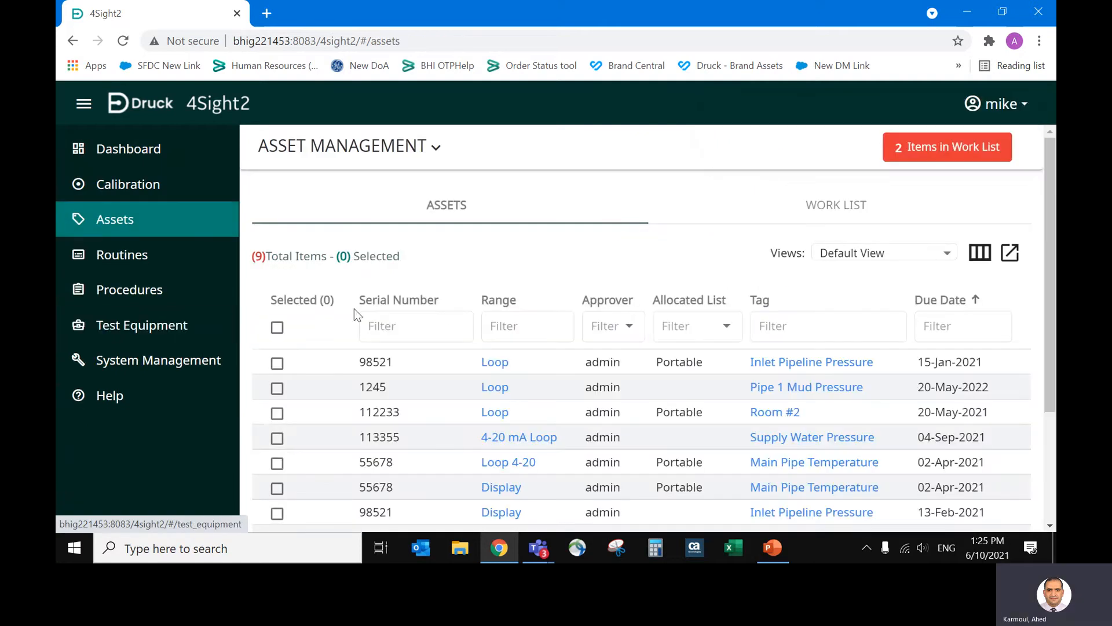
click(416, 326)
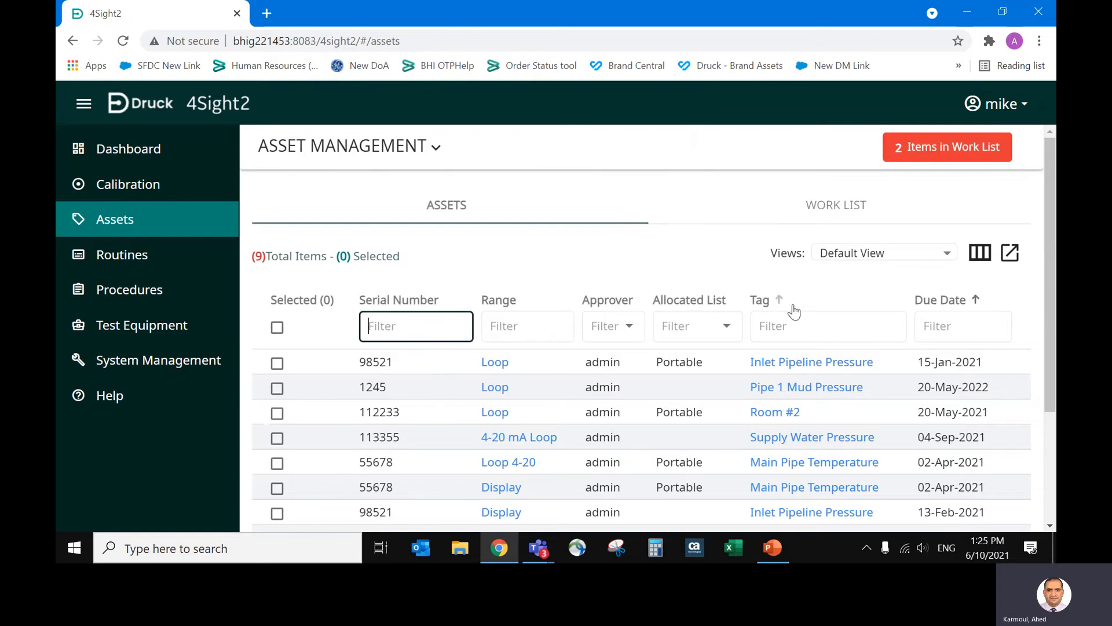
click(828, 325)
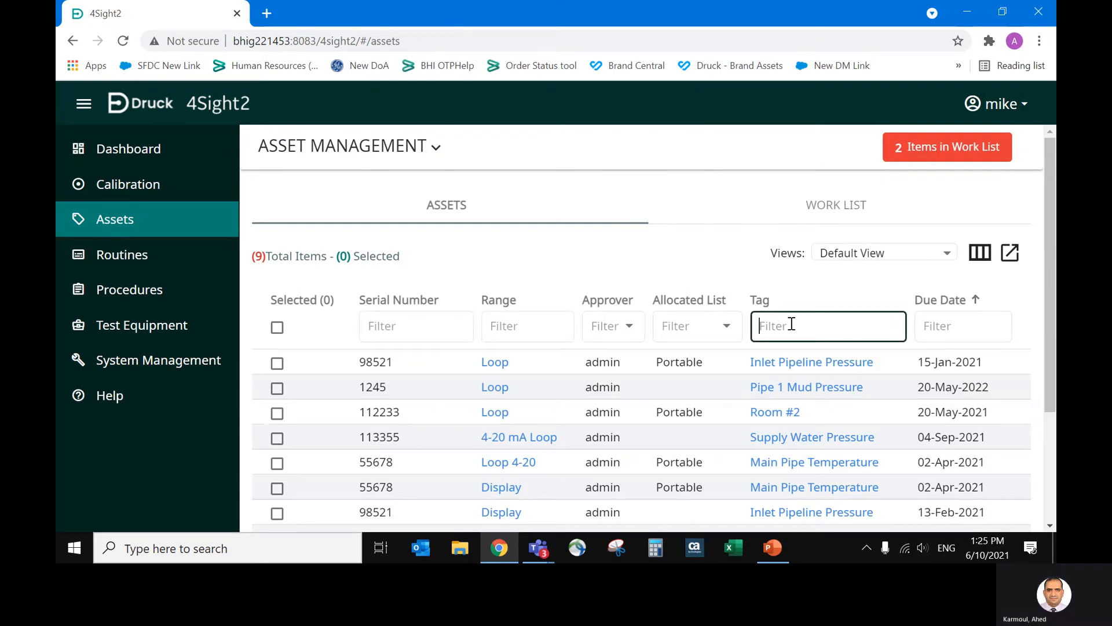
text(31)
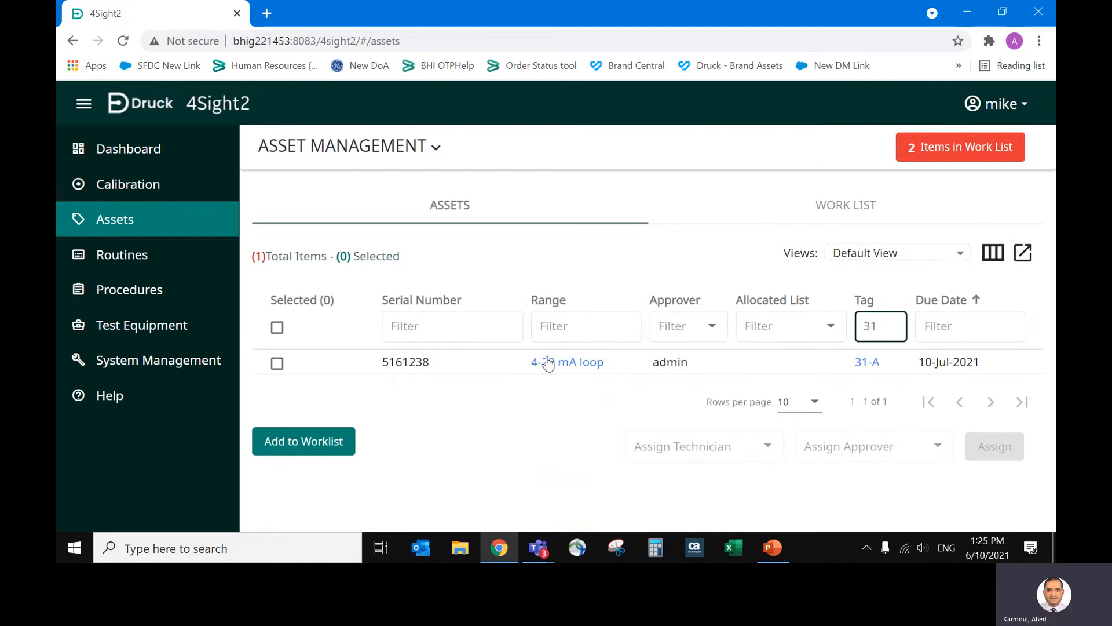
click(568, 361)
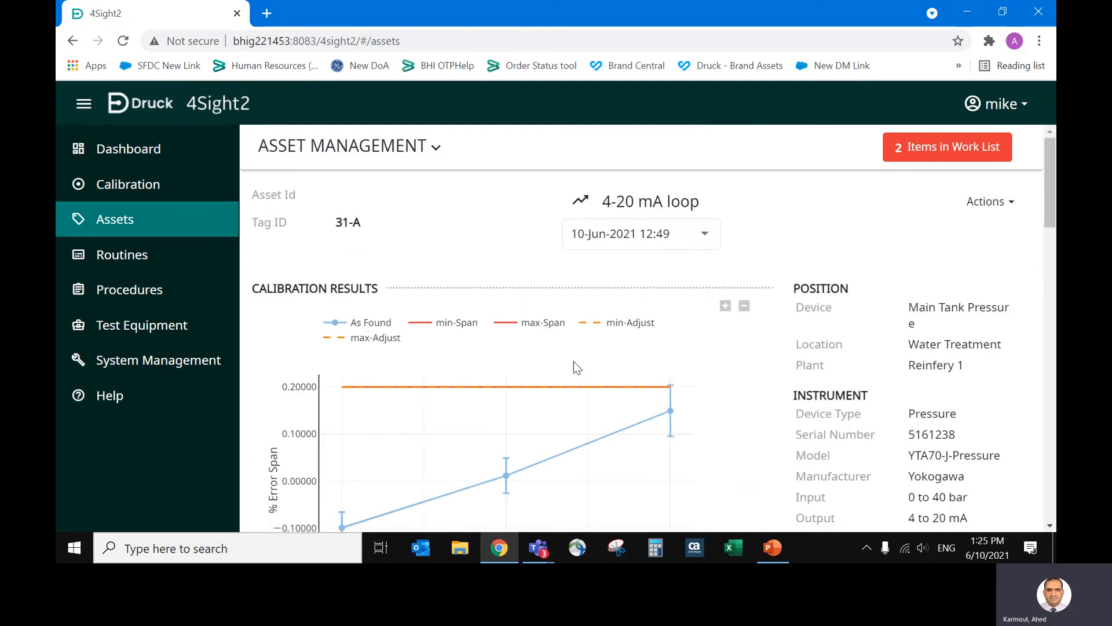
scroll(down, 3)
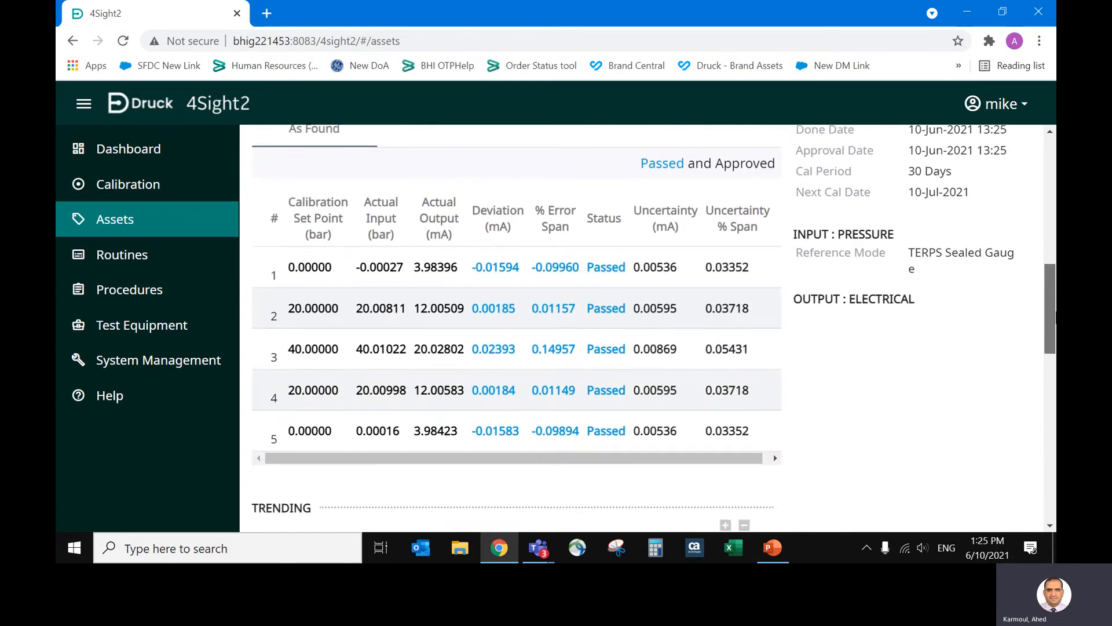
scroll(down, 3)
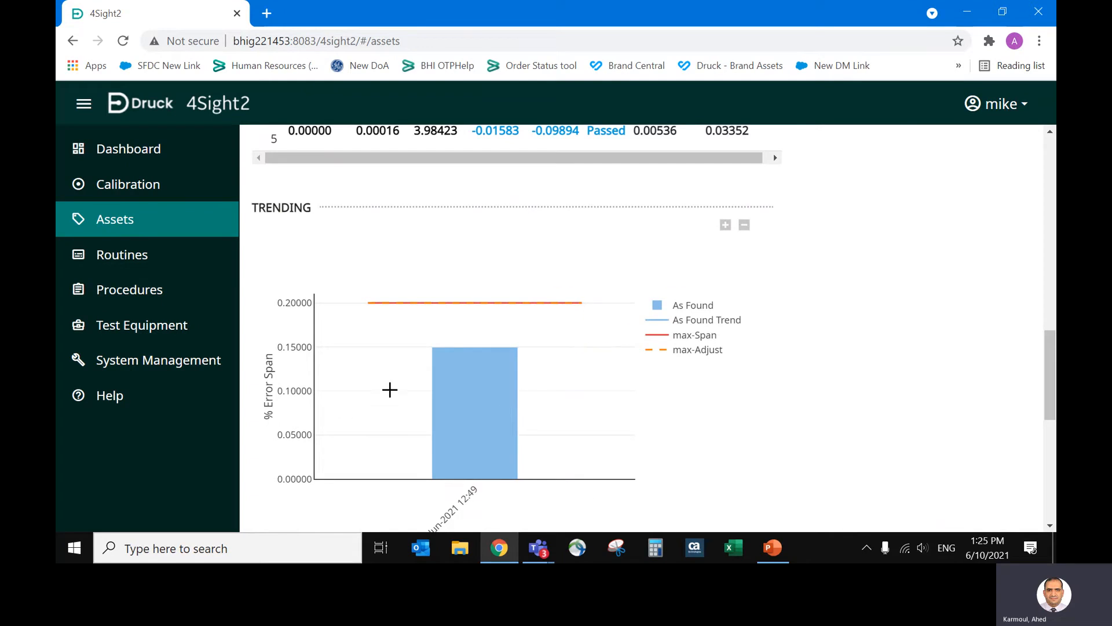
mouse_move(511, 396)
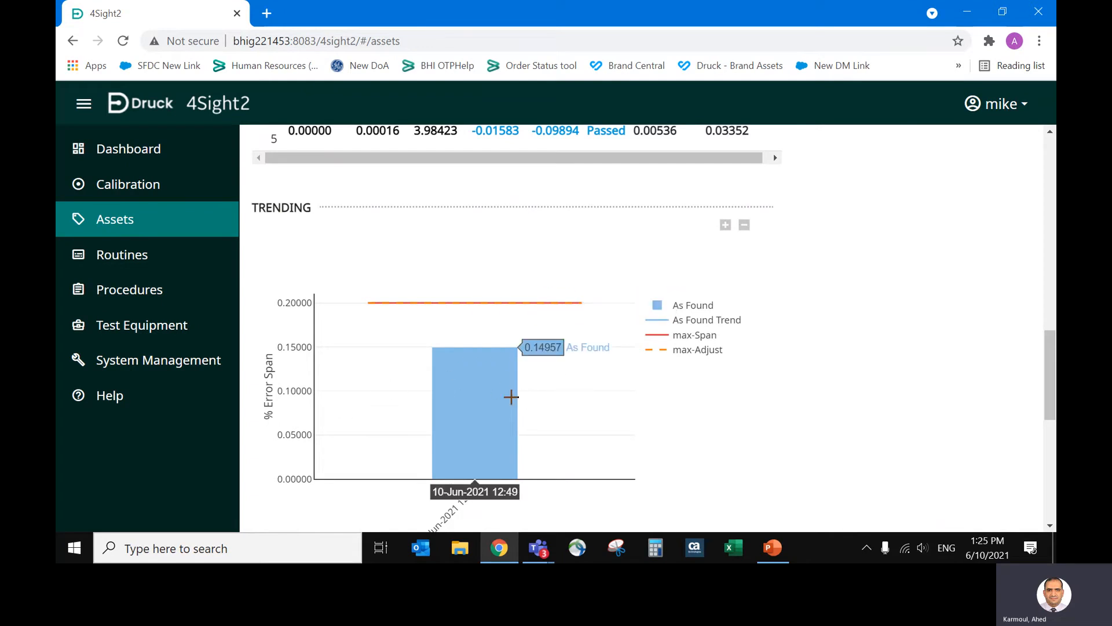
mouse_move(922, 335)
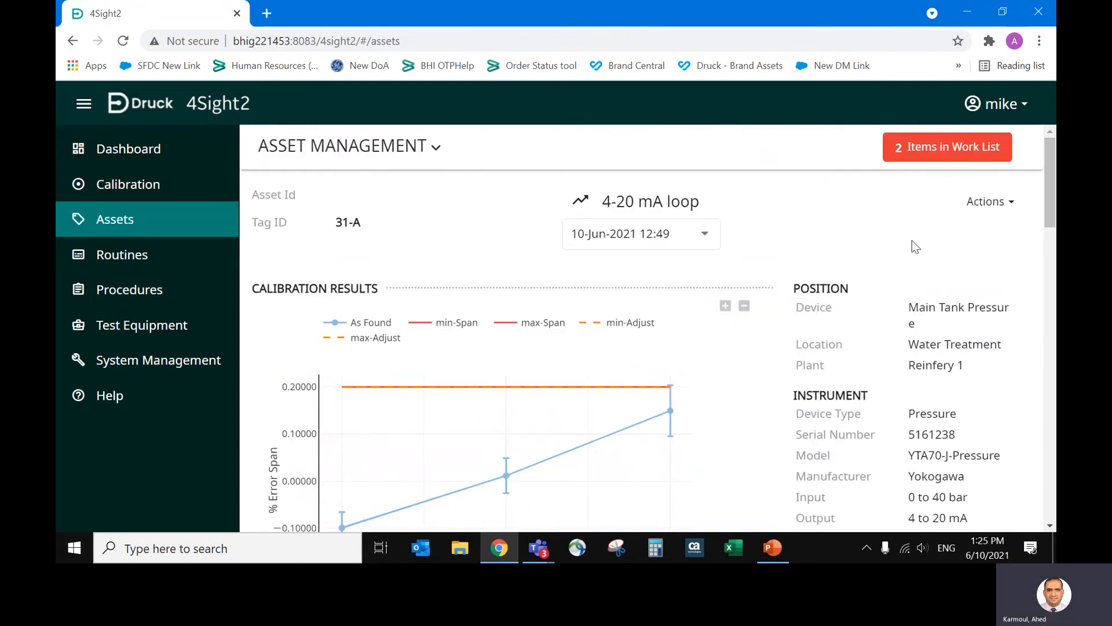
mouse_move(869, 326)
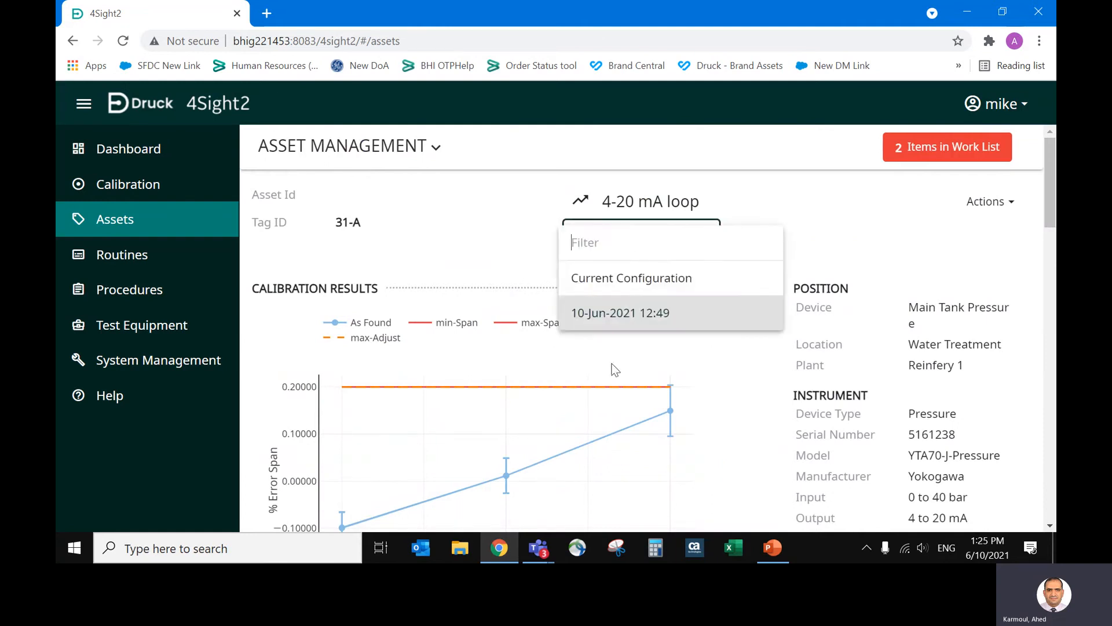
mouse_move(454, 277)
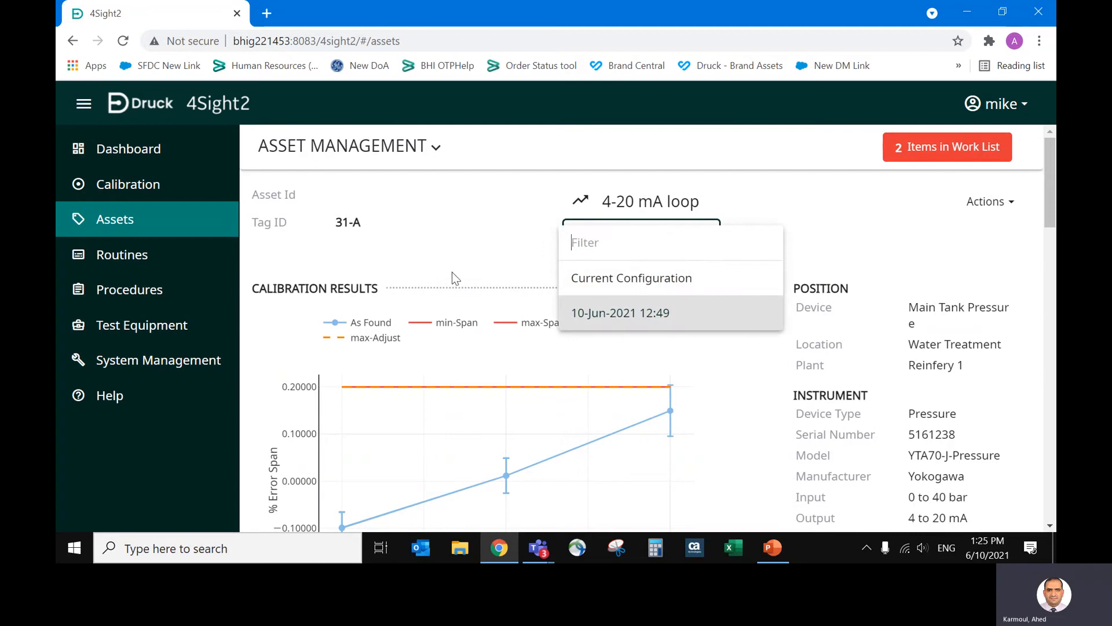
Dismiss the calibration dates list and open the asset's Actions menu for the report
click(619, 313)
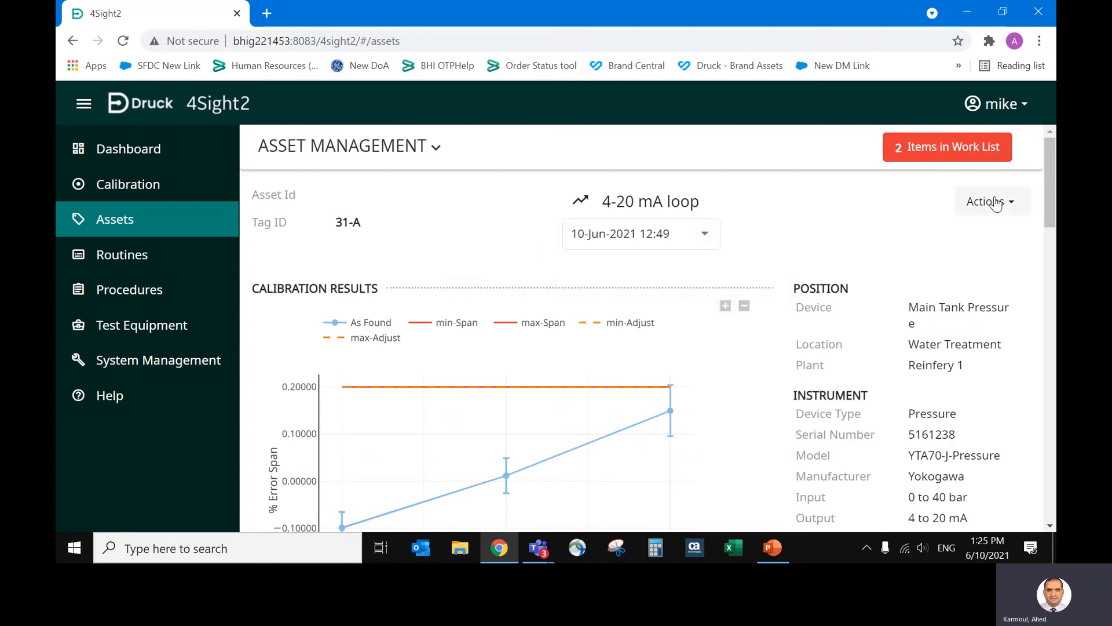
click(988, 201)
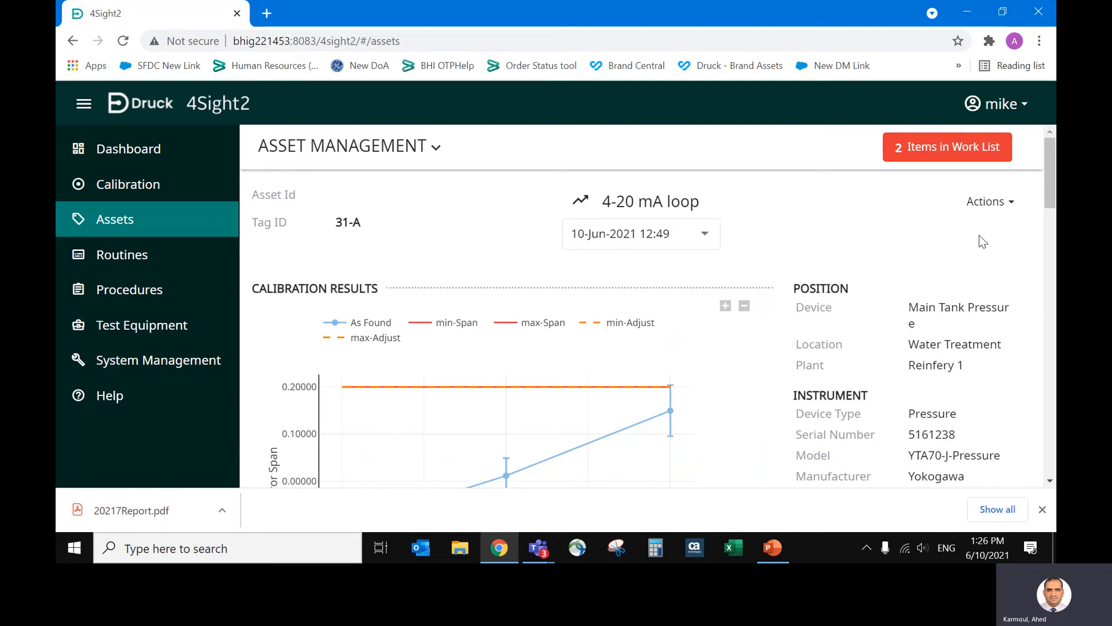
mouse_move(162, 482)
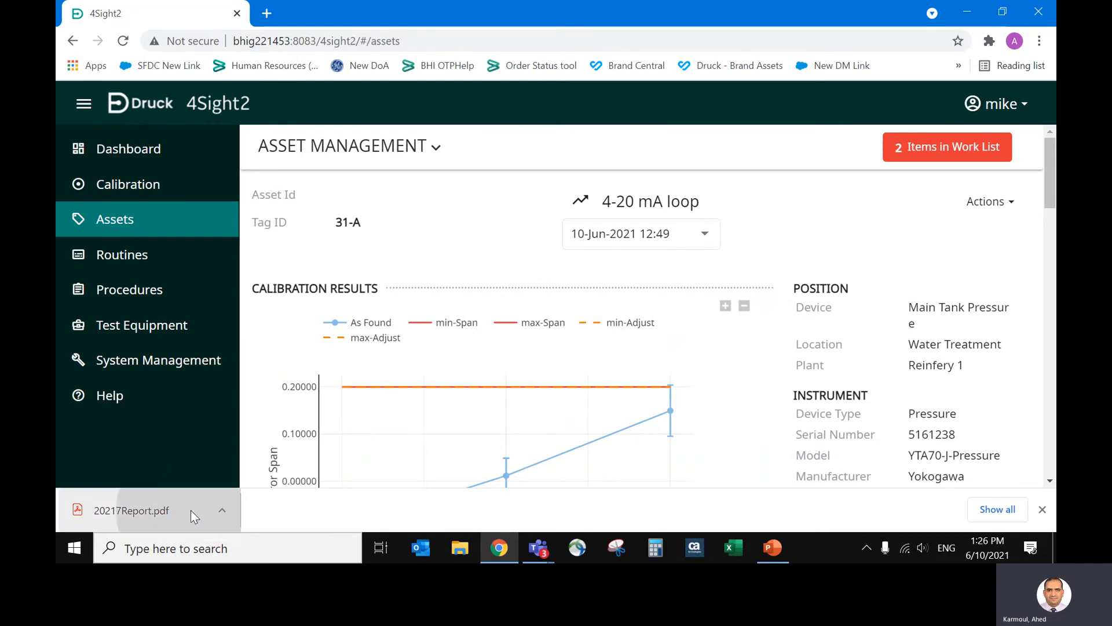
View the downloaded 20217Report.pdf, scrolling through device, range, test equipment and As Found/As Left chart
click(131, 510)
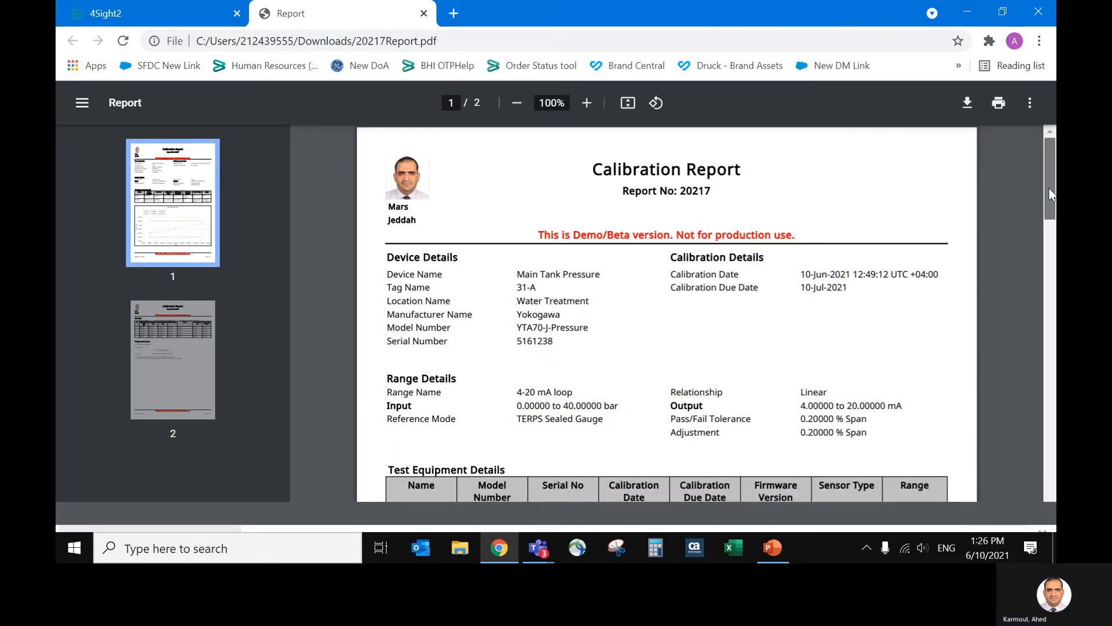
scroll(down, 3)
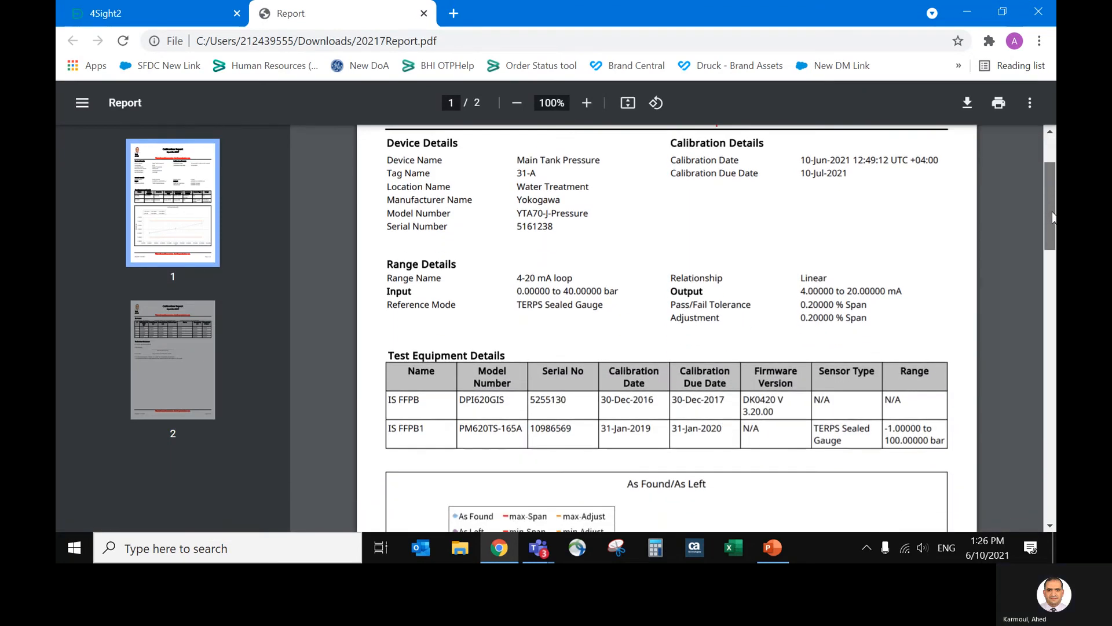
scroll(down, 3)
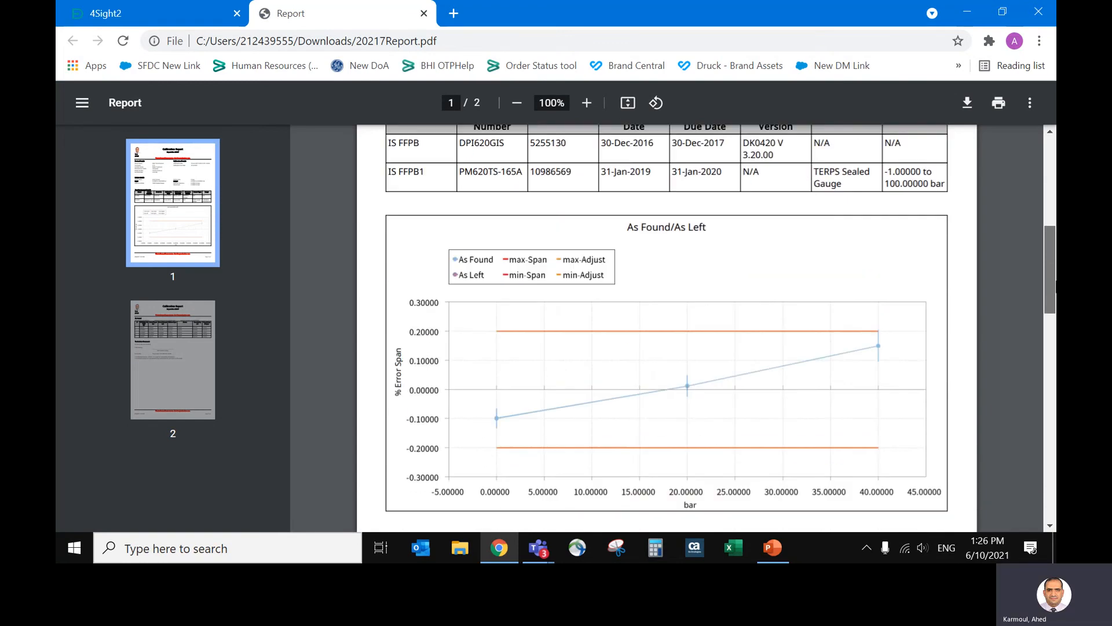